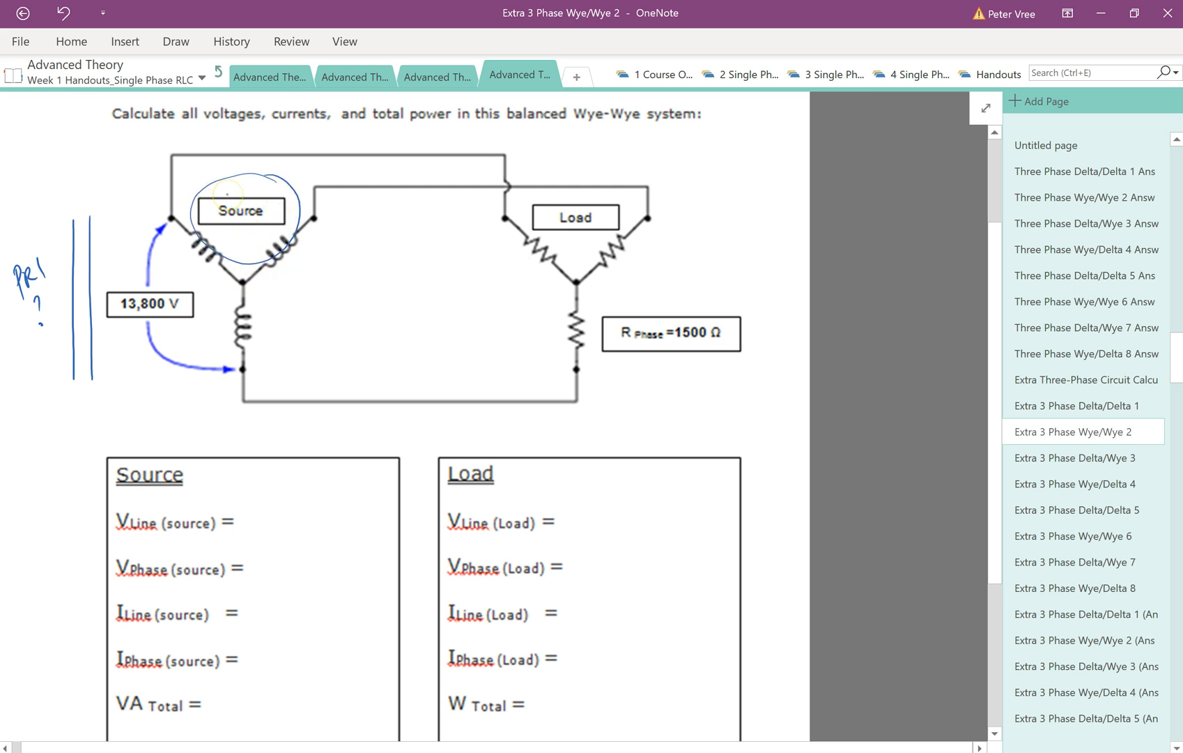
# Step: Erase the scribble around Source and write LINE and 13,800 V_L as the source line voltage
pyautogui.moveTo(521, 189); pyautogui.dragTo(630, 245)
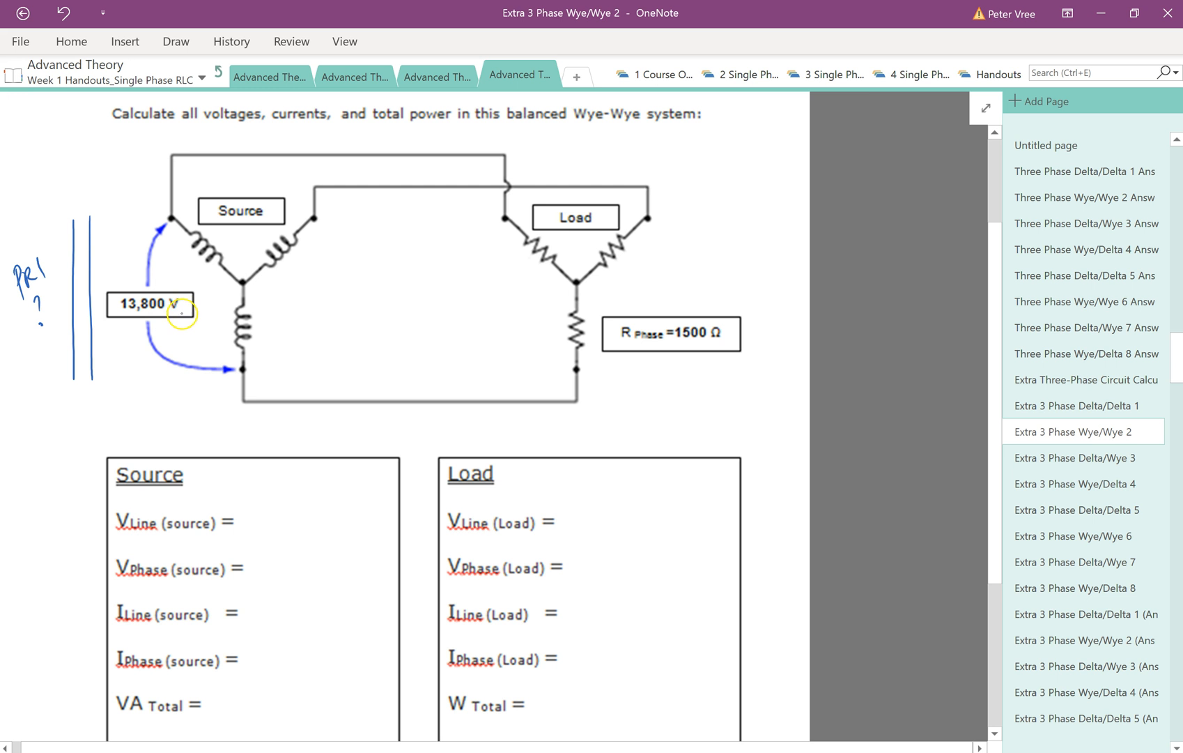
pyautogui.write('LP')
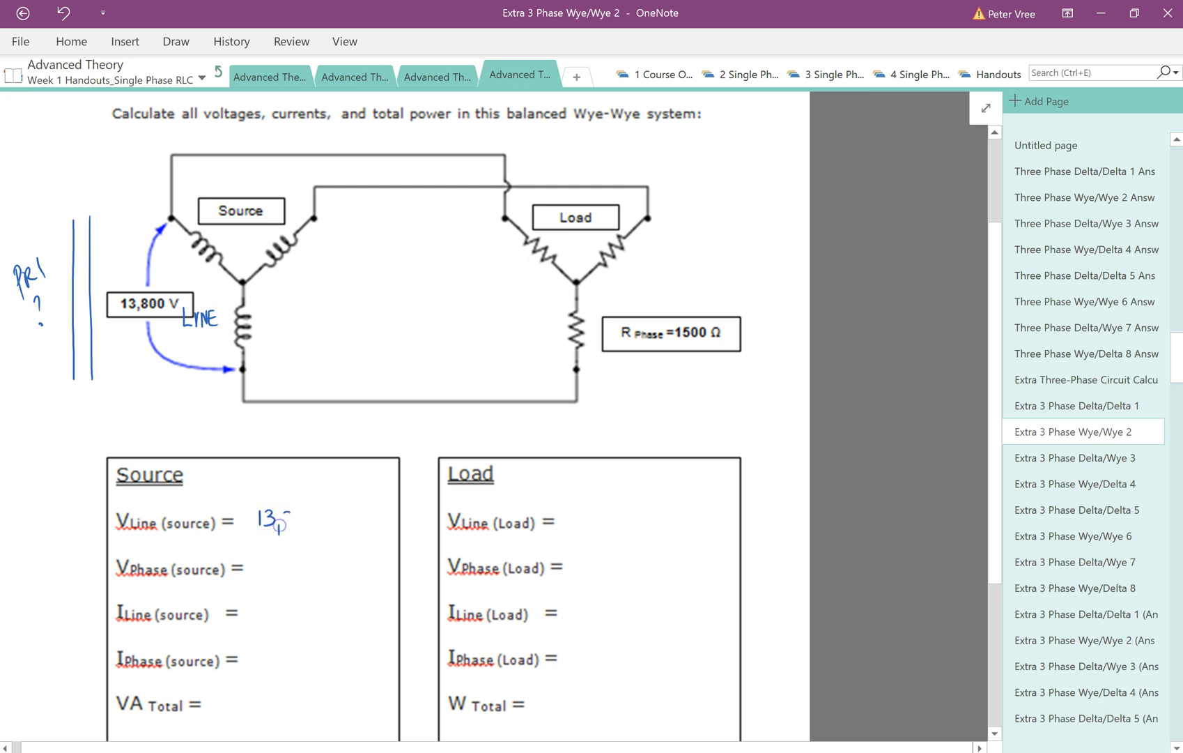
pyautogui.write('13,800VL')
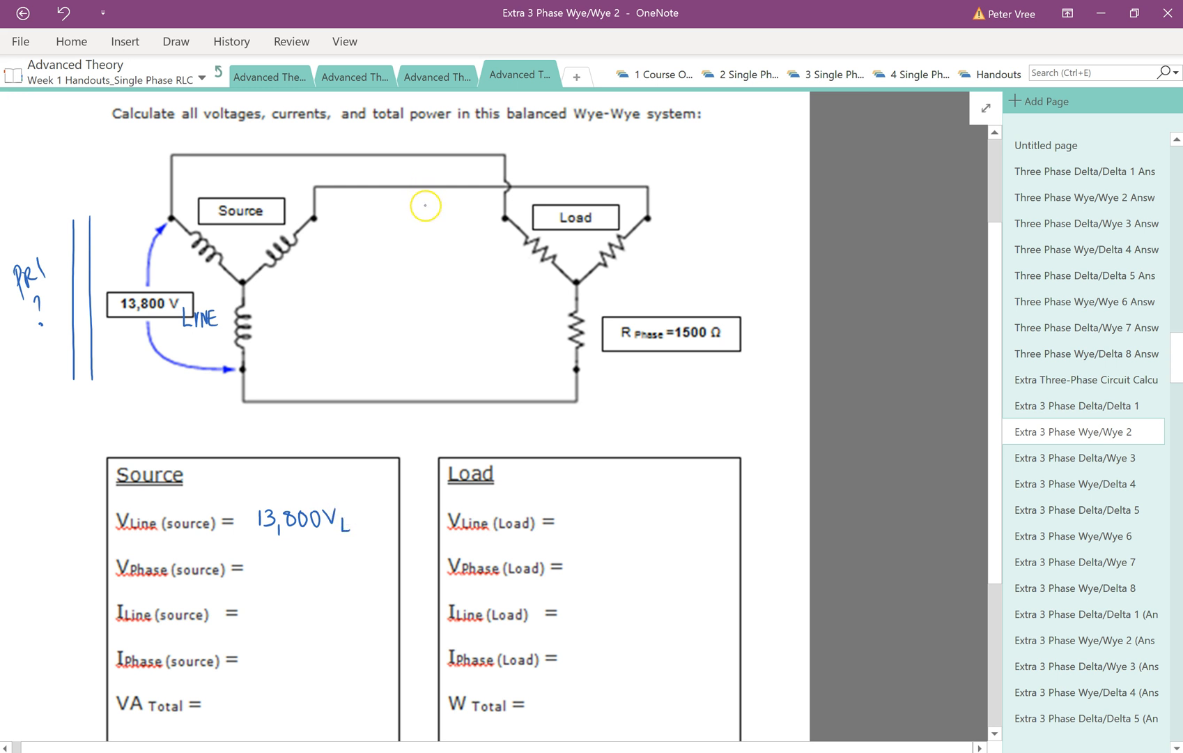
# Step: Draw a double arrow between the two lines of the diagram labelled 13,800 V_L
pyautogui.moveTo(430, 270); pyautogui.dragTo(433, 192)
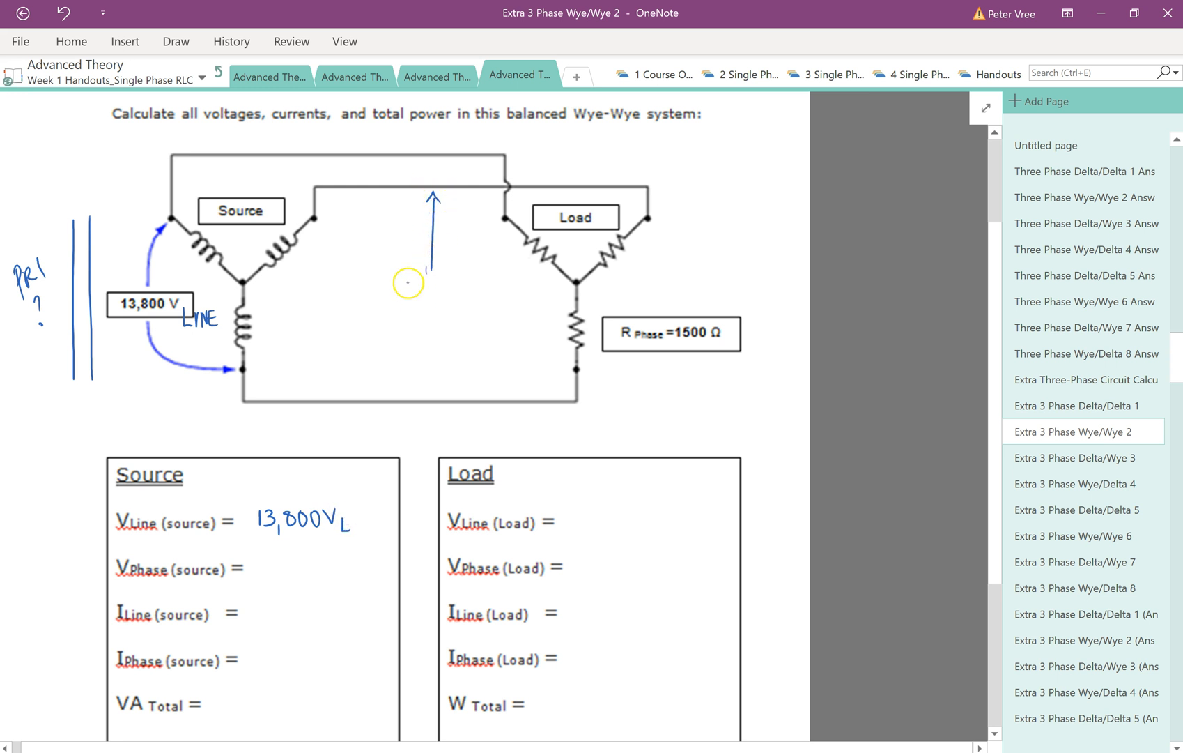
pyautogui.write('13,800VL')
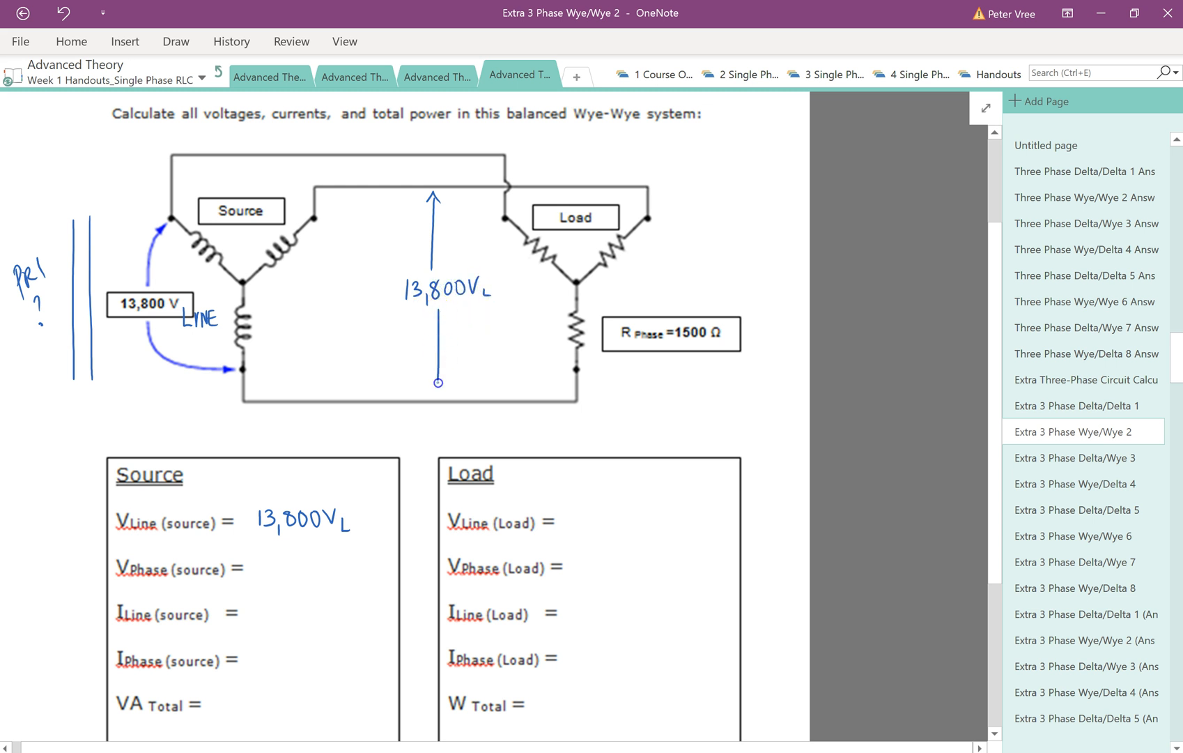
pyautogui.scroll(-3)
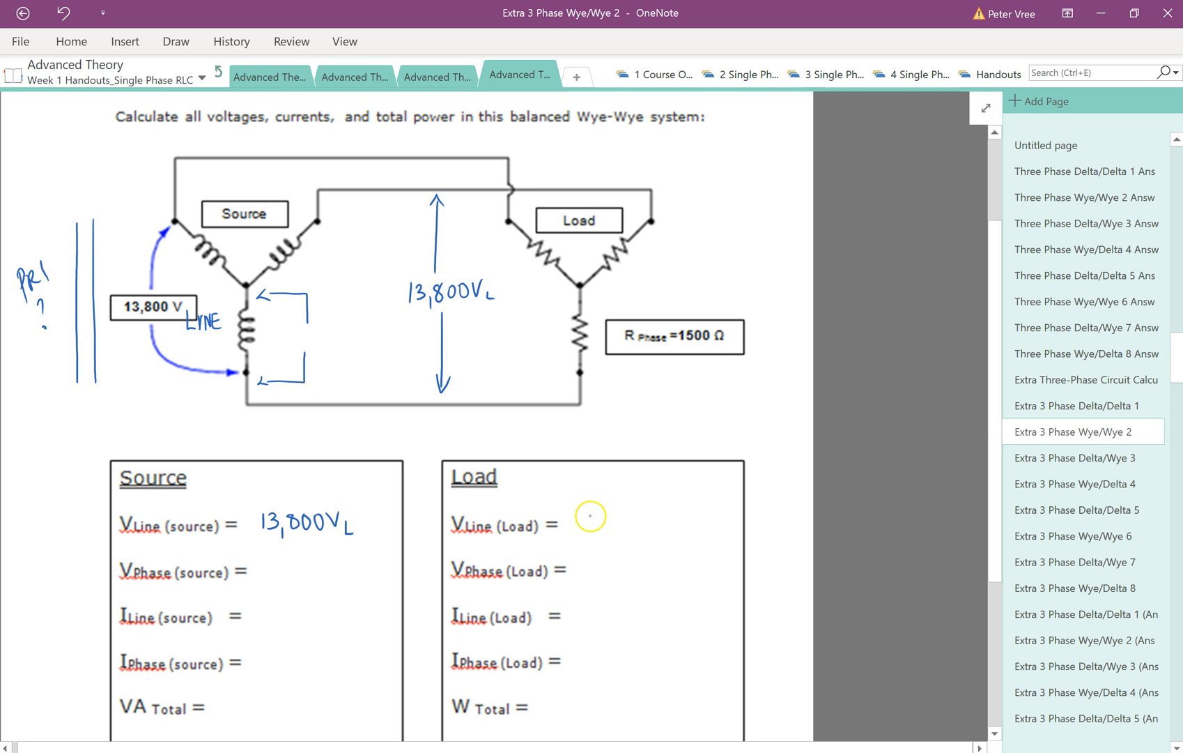
# Step: Write 13,800 V_L as the load line voltage, number both answers 1, and start V Phase (source) as 13800/√3
pyautogui.write('13,800VL')
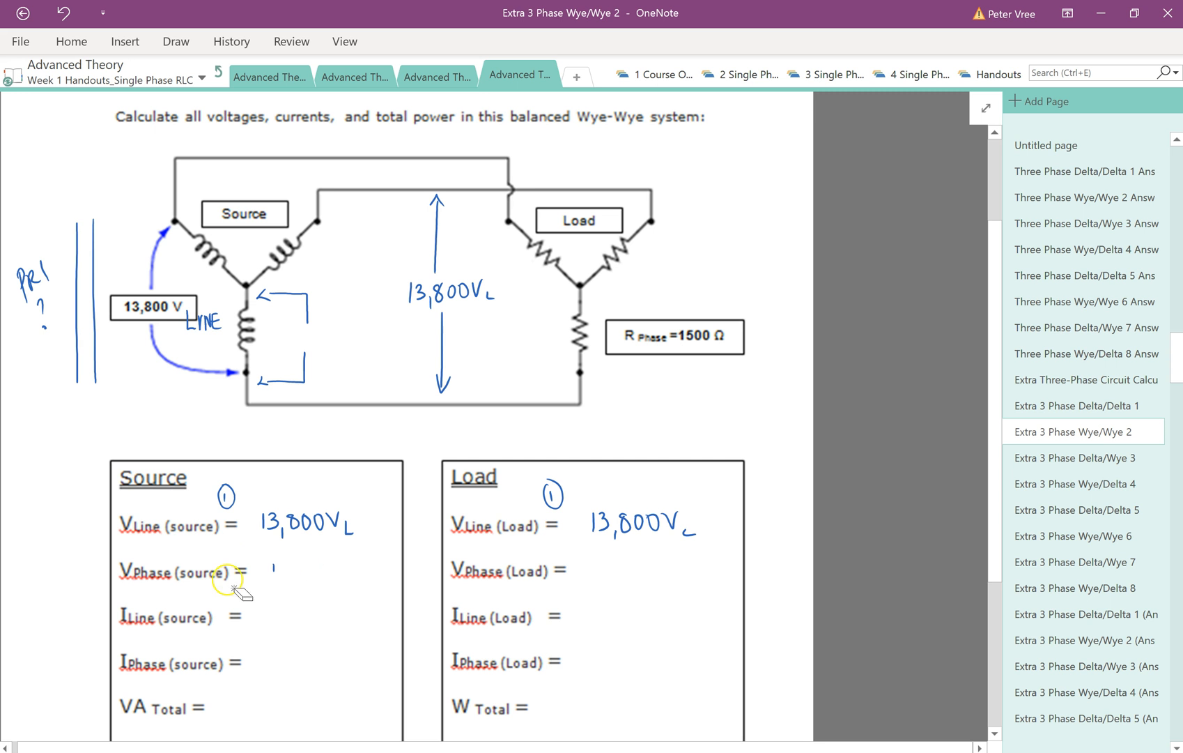
pyautogui.write('10')
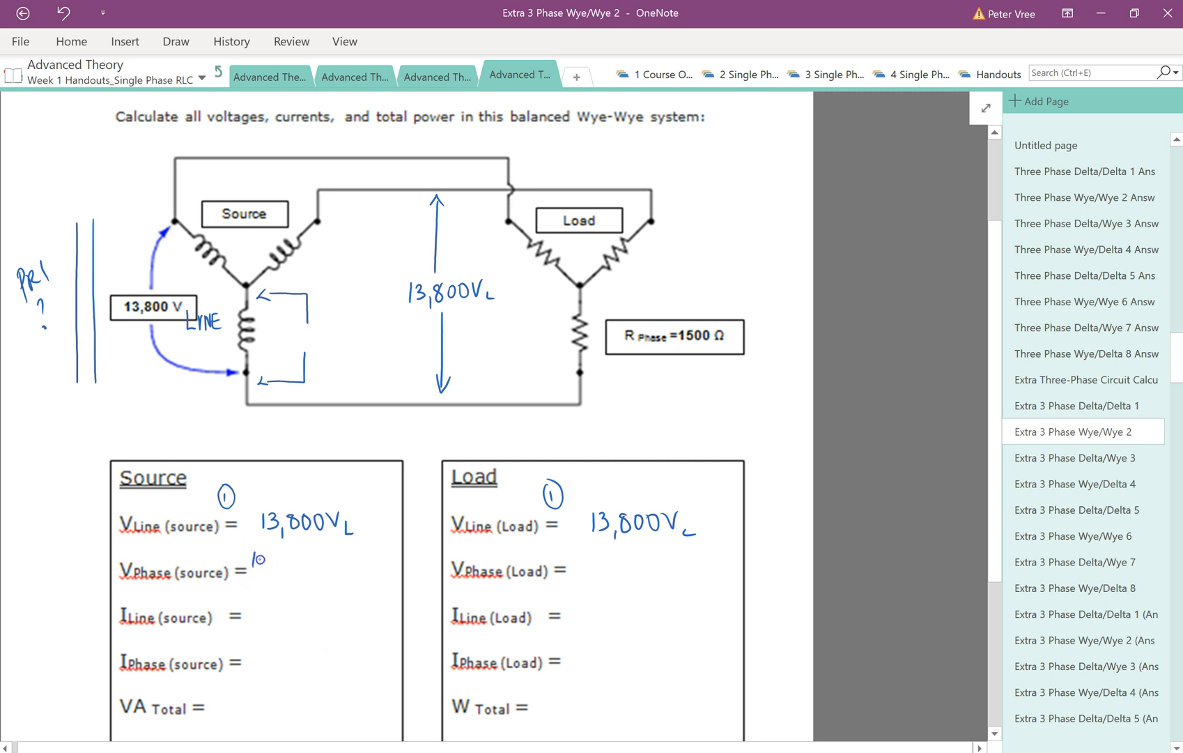
pyautogui.write('13800')
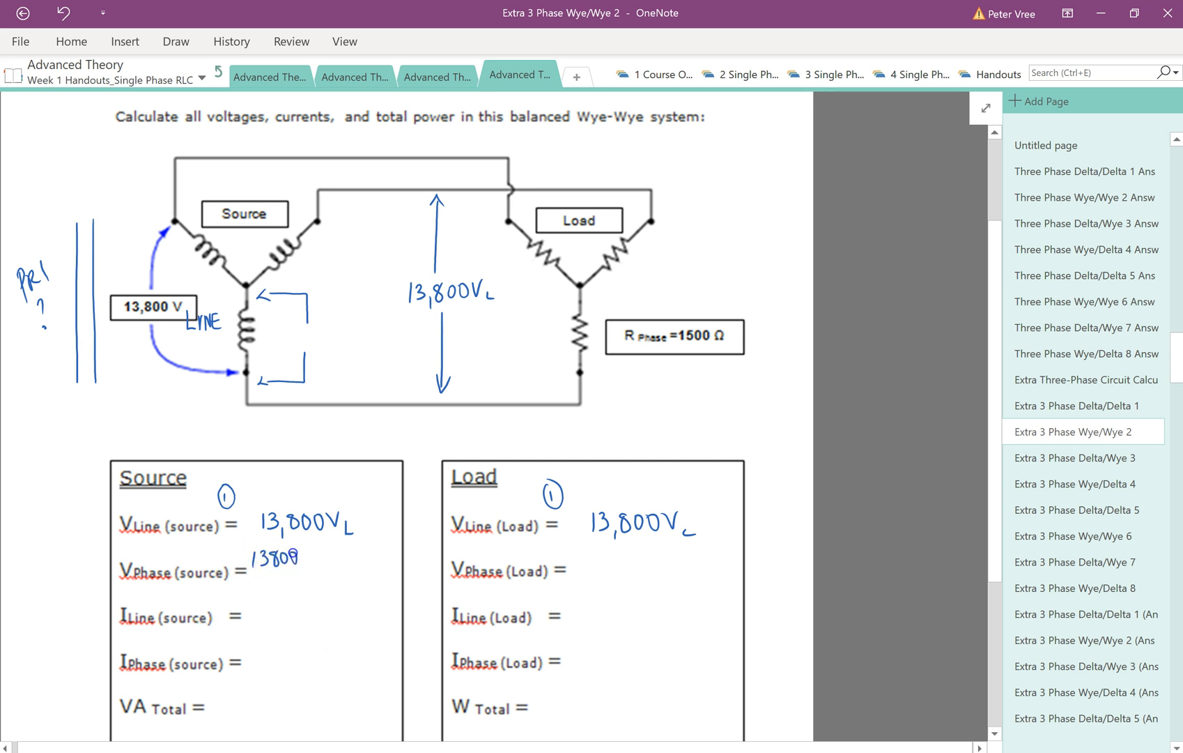
pyautogui.moveTo(256, 583); pyautogui.dragTo(302, 580)
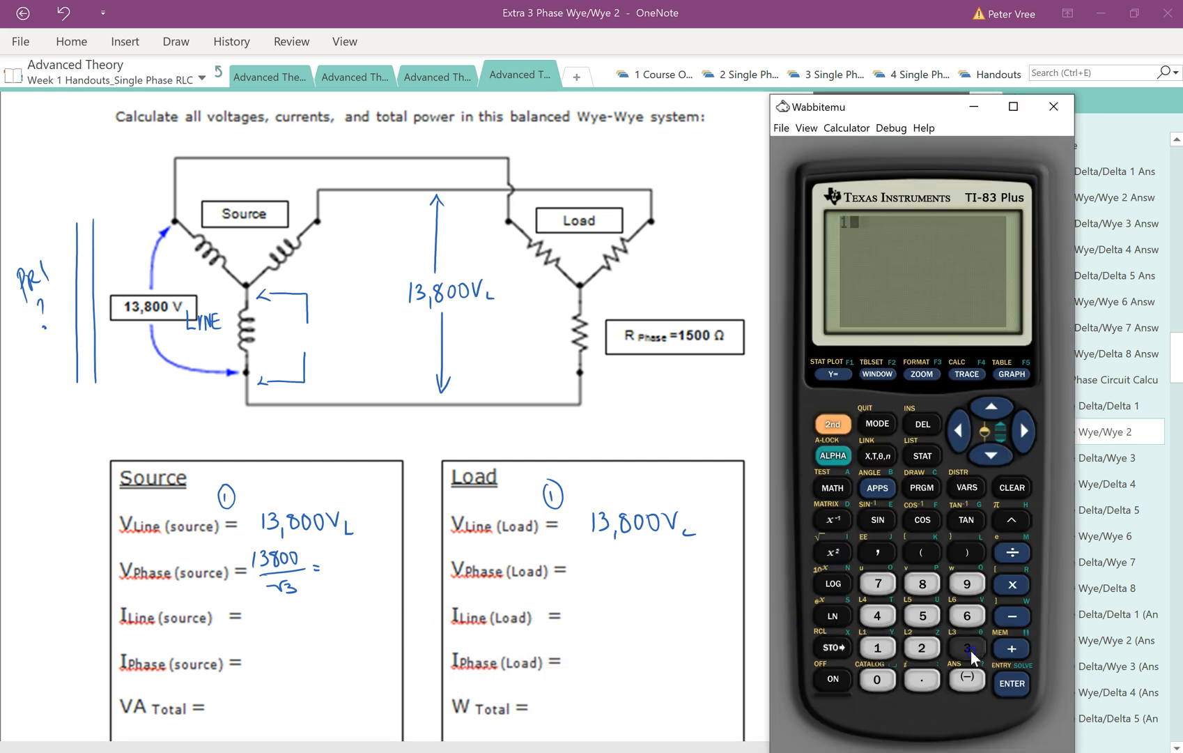
# Step: Key 13800 ÷ √3 into the TI-83 Plus and evaluate it to get 7967.43
pyautogui.click(876, 679)
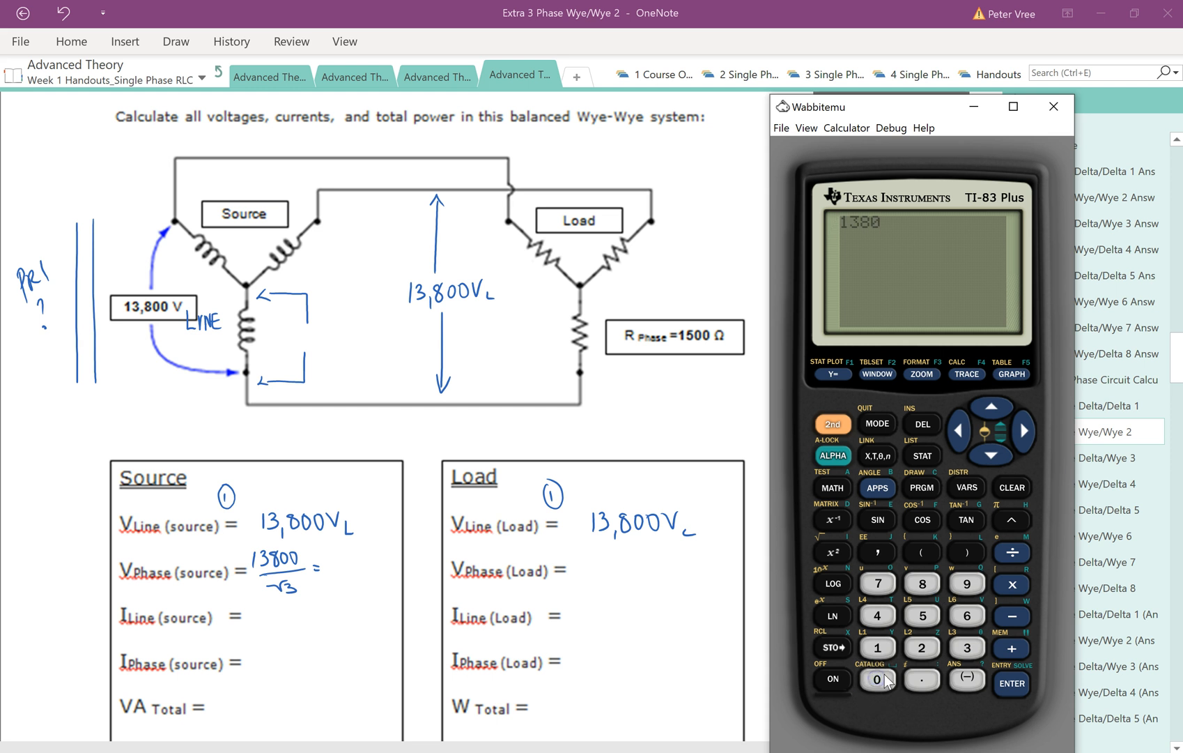
pyautogui.click(876, 679)
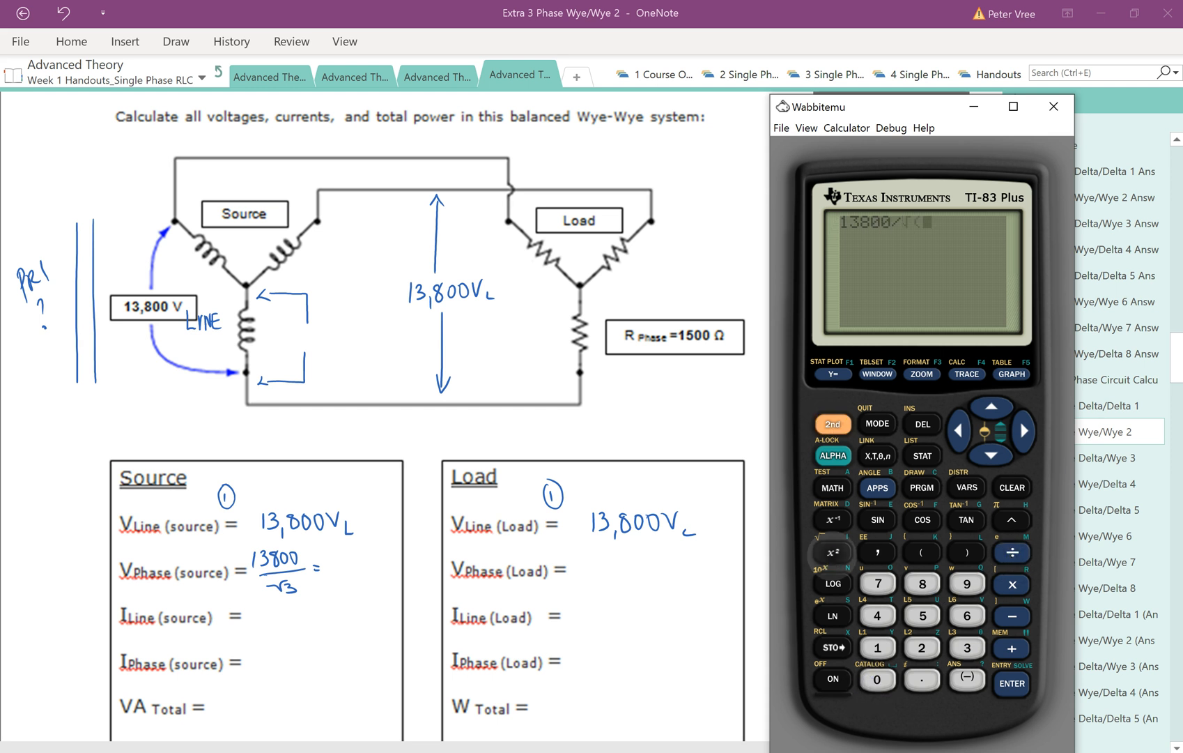
pyautogui.click(1012, 683)
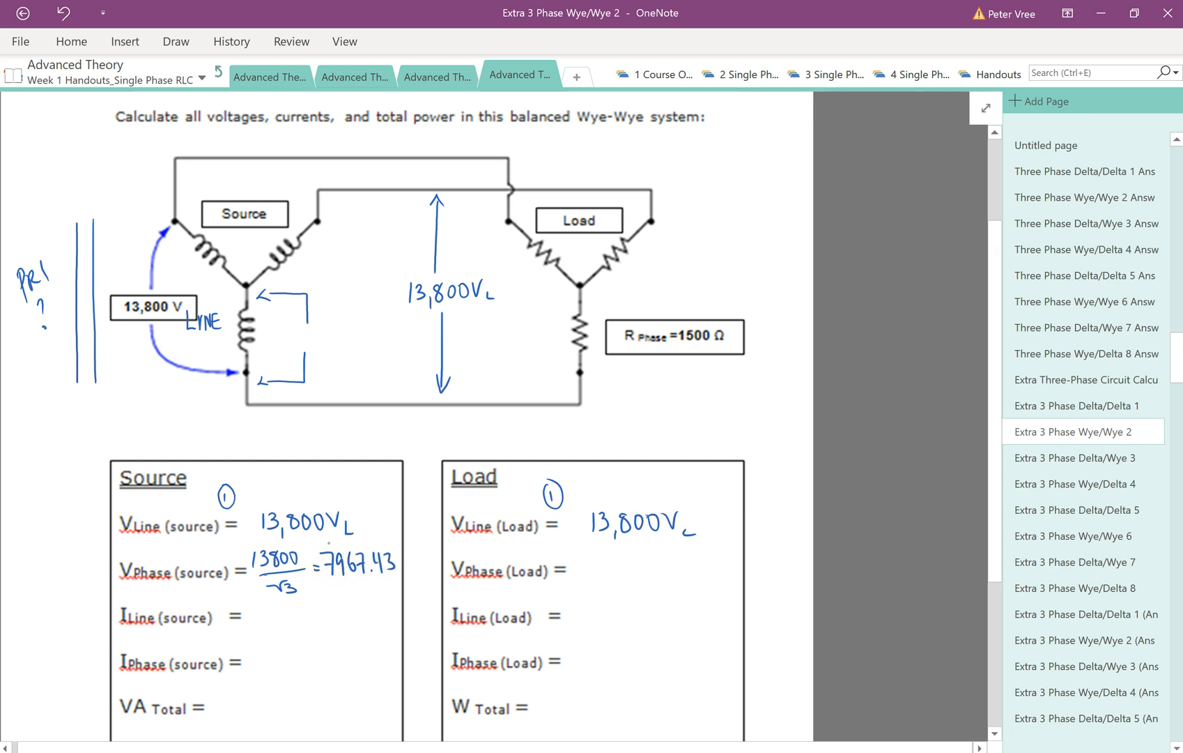
# Step: Write 7967.43 V_ph for source and load phase voltage on the worksheet and diagram, then switch to red to number the phase currents 3
pyautogui.click(277, 337)
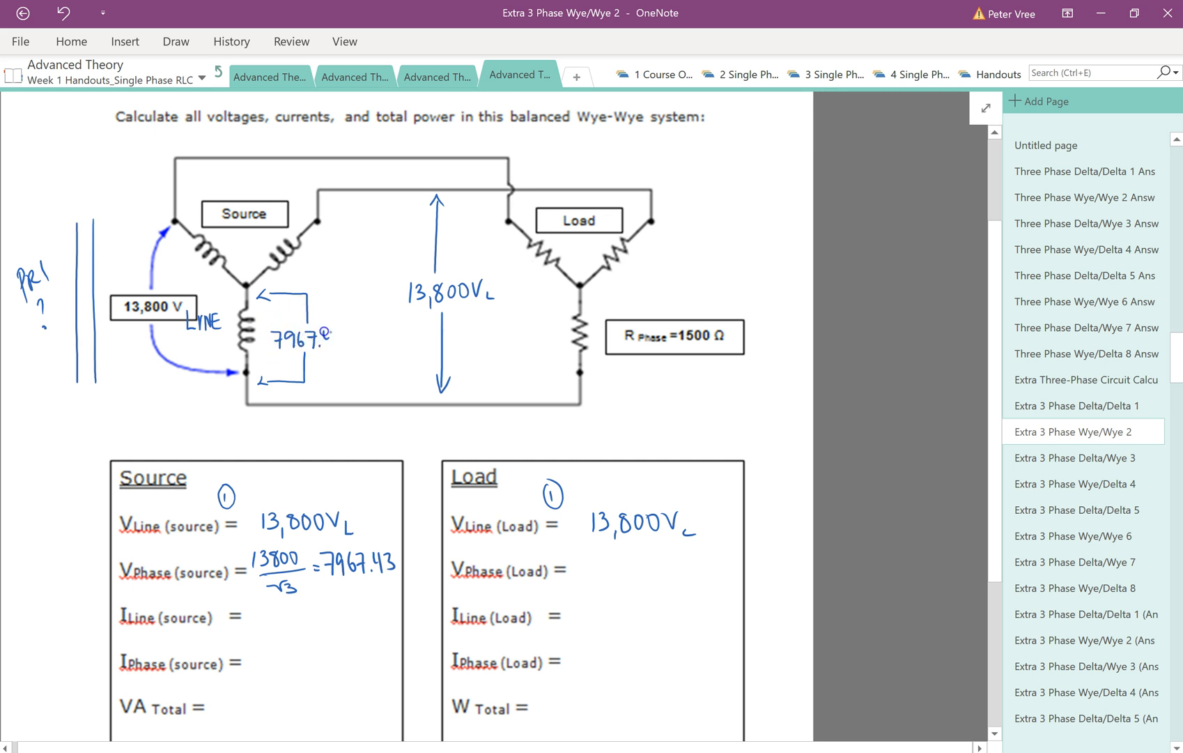
pyautogui.write('7967.43Vφ')
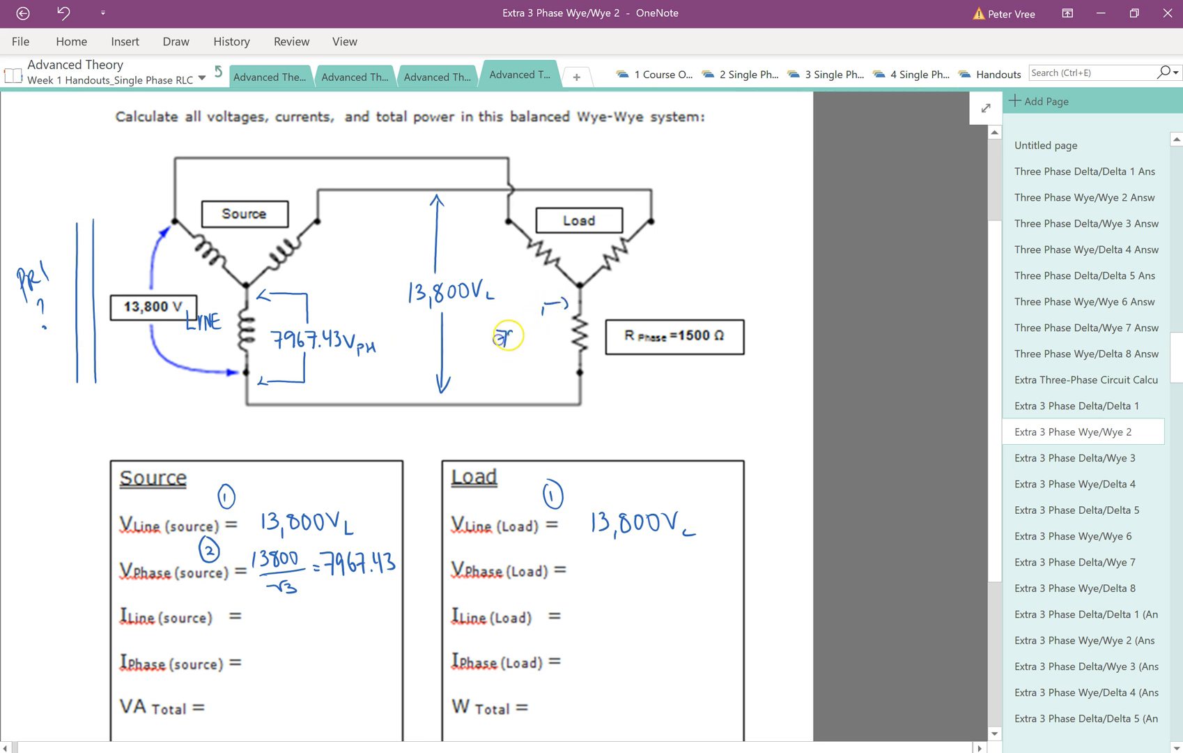
pyautogui.write('7967.9')
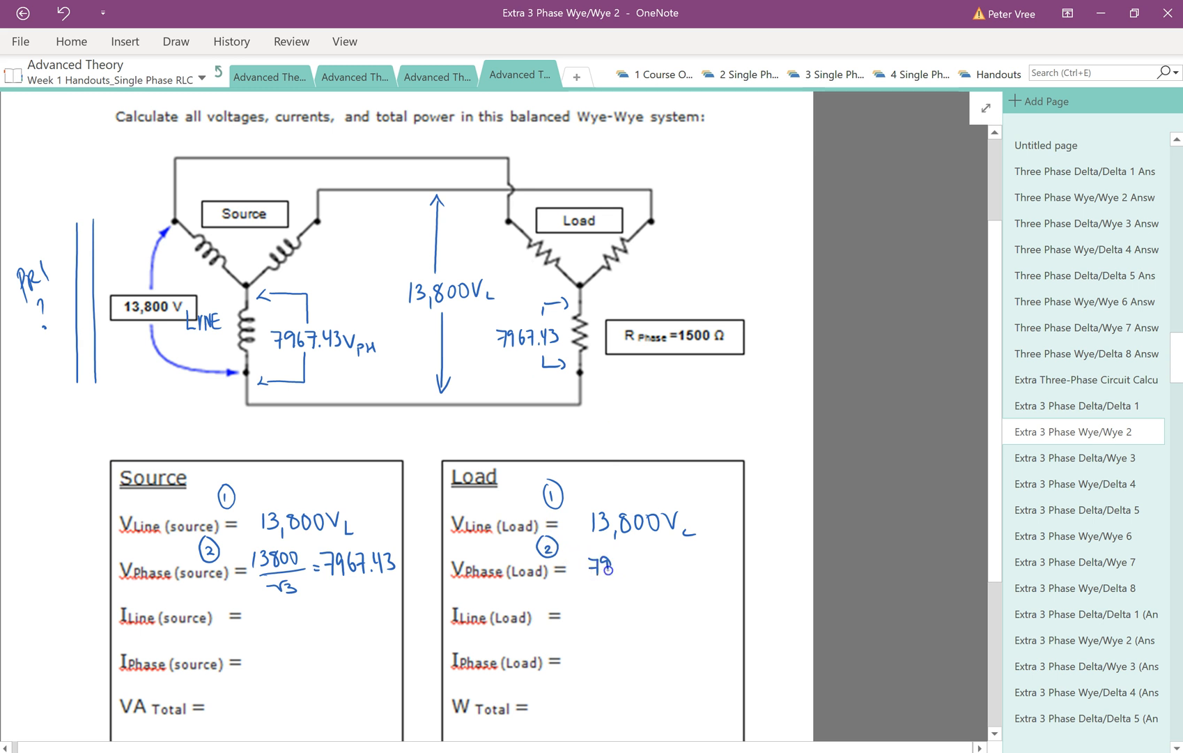
pyautogui.write('7967.43 Vph')
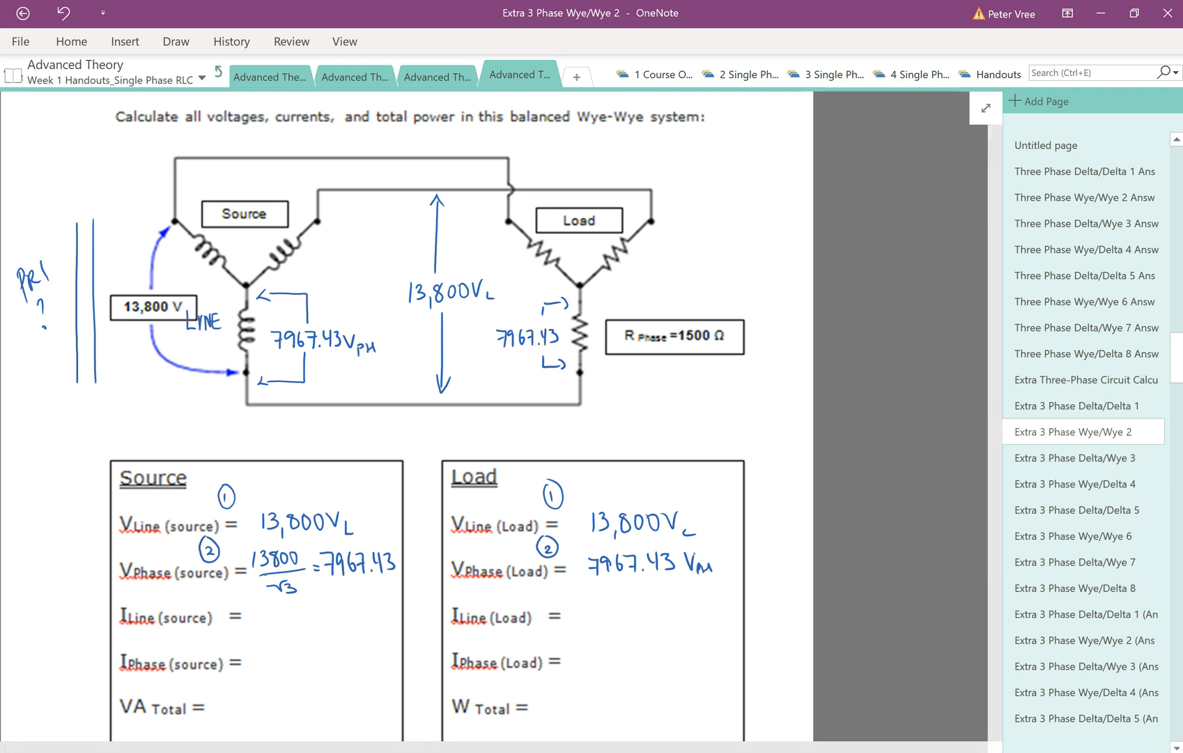
pyautogui.click(176, 41)
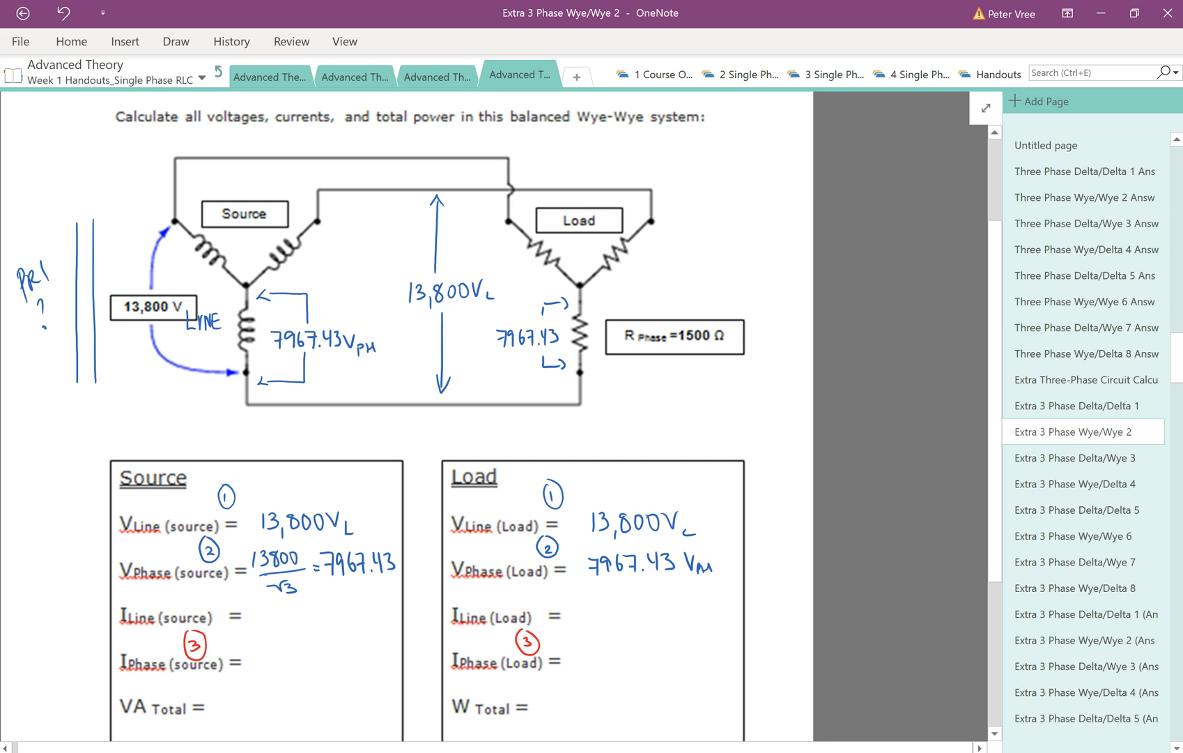
# Step: Draw a red Ohm's-law circle with 7967.43 V_PH on top and 1500 Ω in the lower half
pyautogui.moveTo(672, 243); pyautogui.dragTo(768, 158)
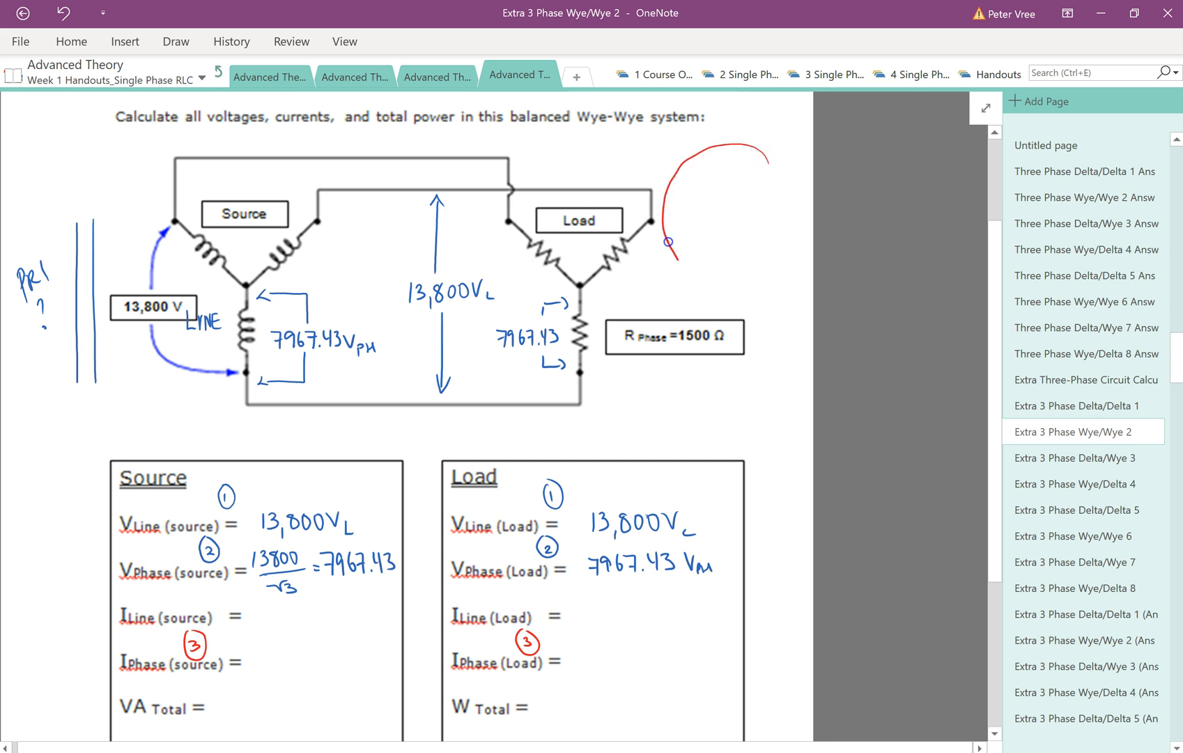
pyautogui.moveTo(667, 243); pyautogui.dragTo(780, 212)
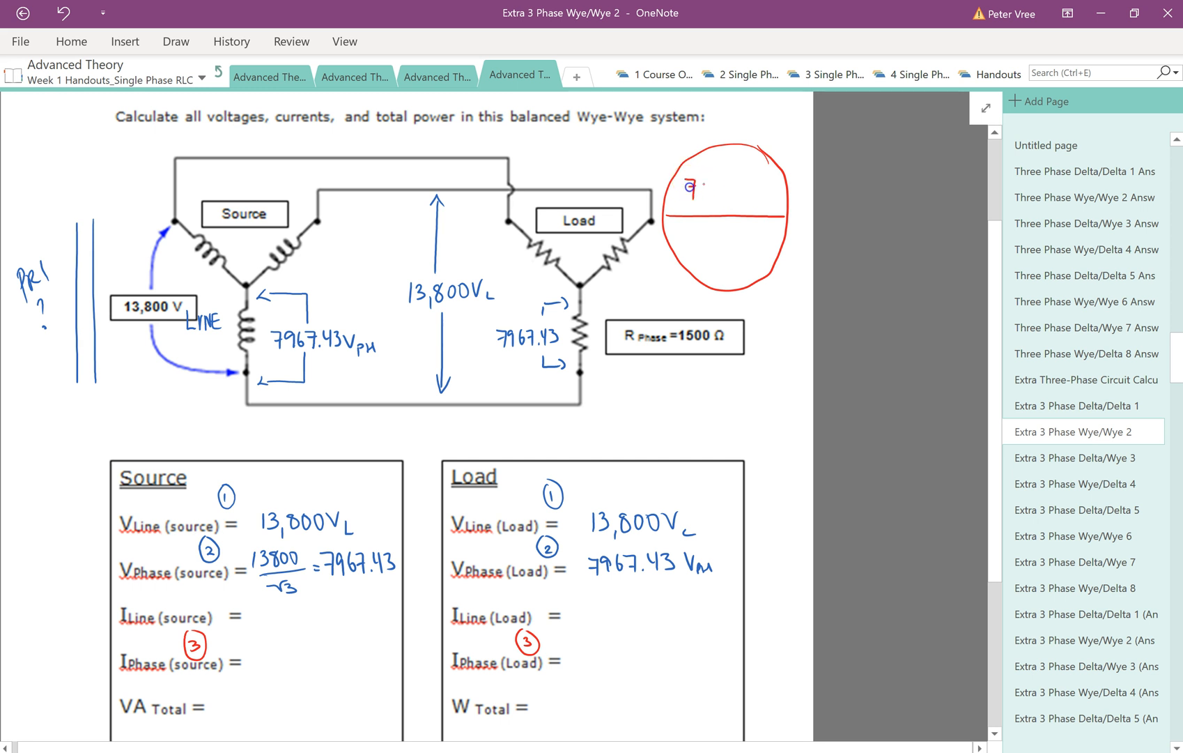
pyautogui.write('7967.43Vph')
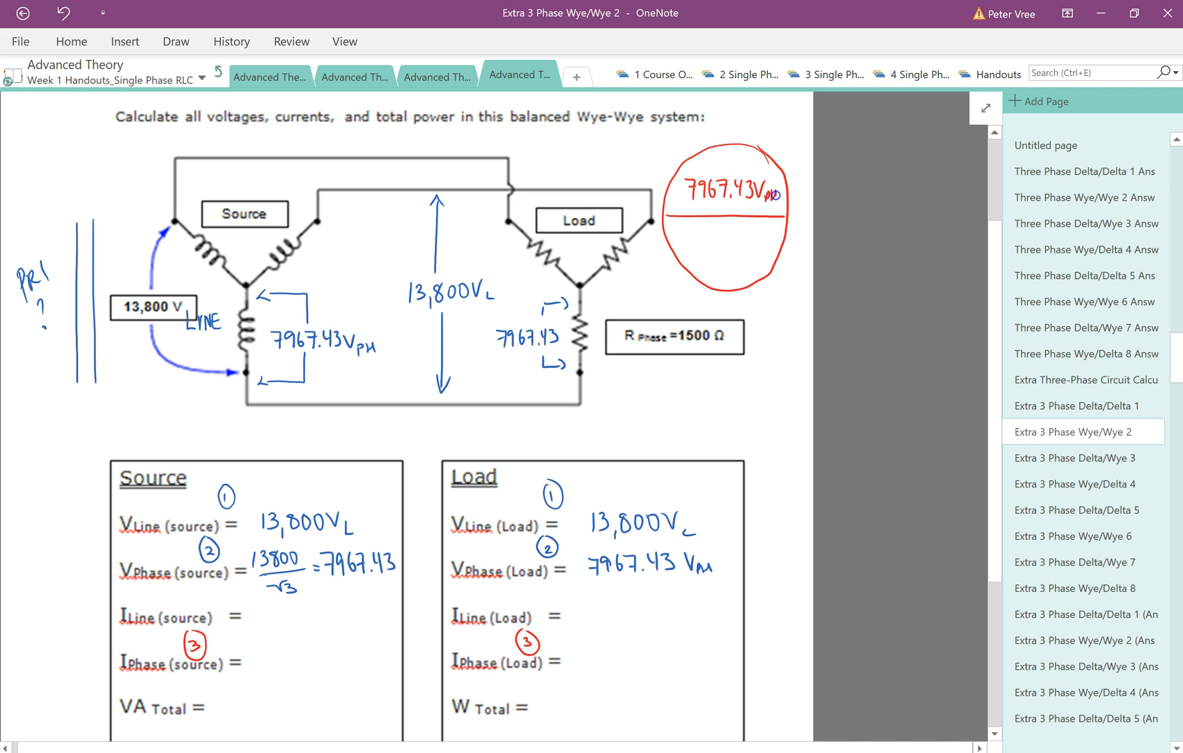
pyautogui.moveTo(719, 219); pyautogui.dragTo(719, 283)
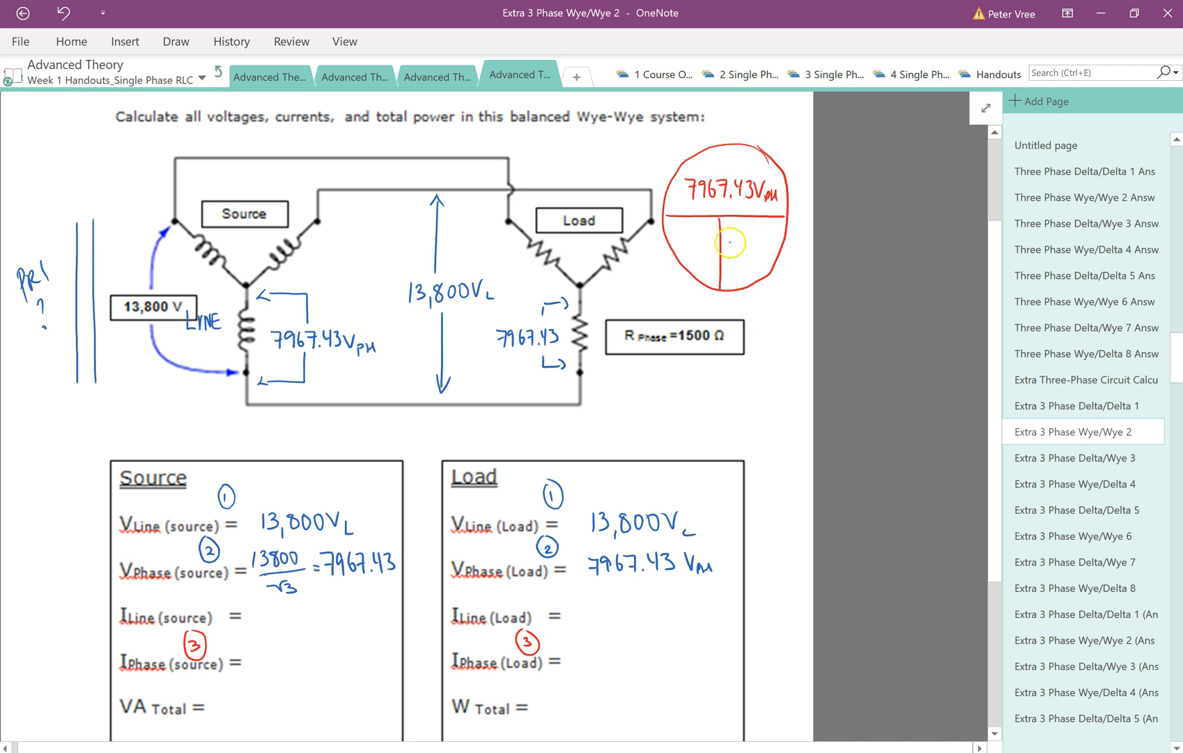
pyautogui.write('1500Ω')
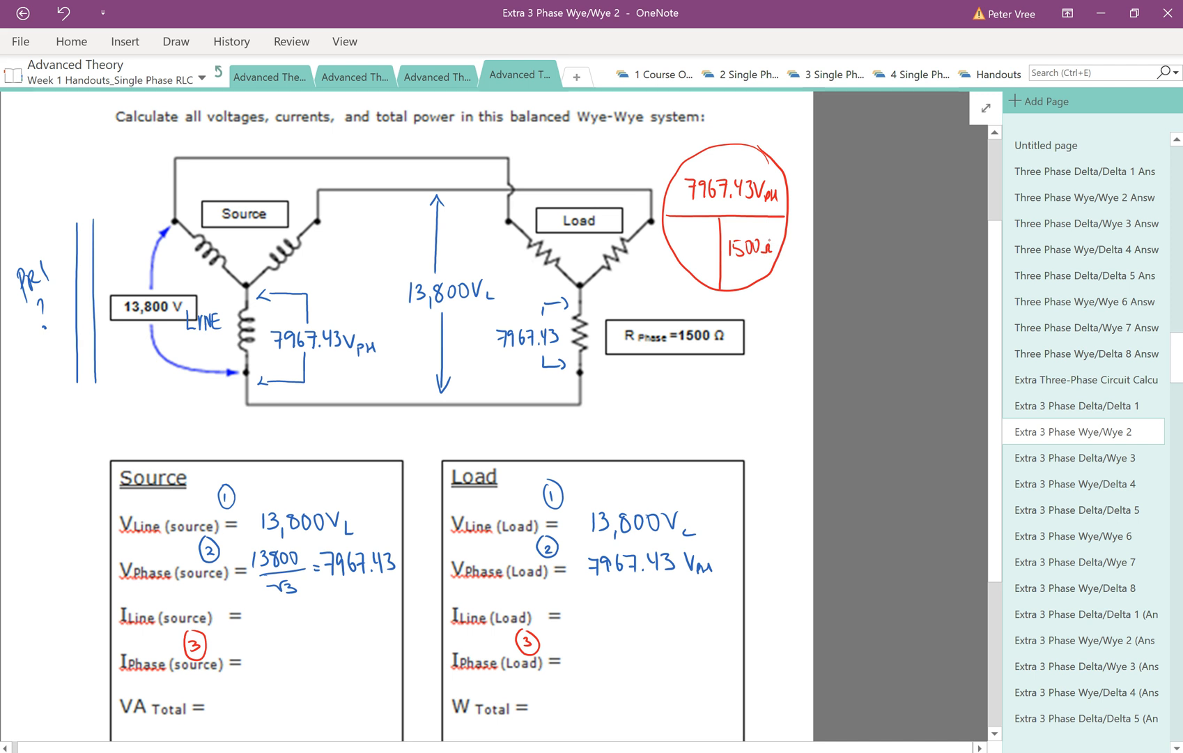
pyautogui.moveTo(575, 301); pyautogui.dragTo(582, 347)
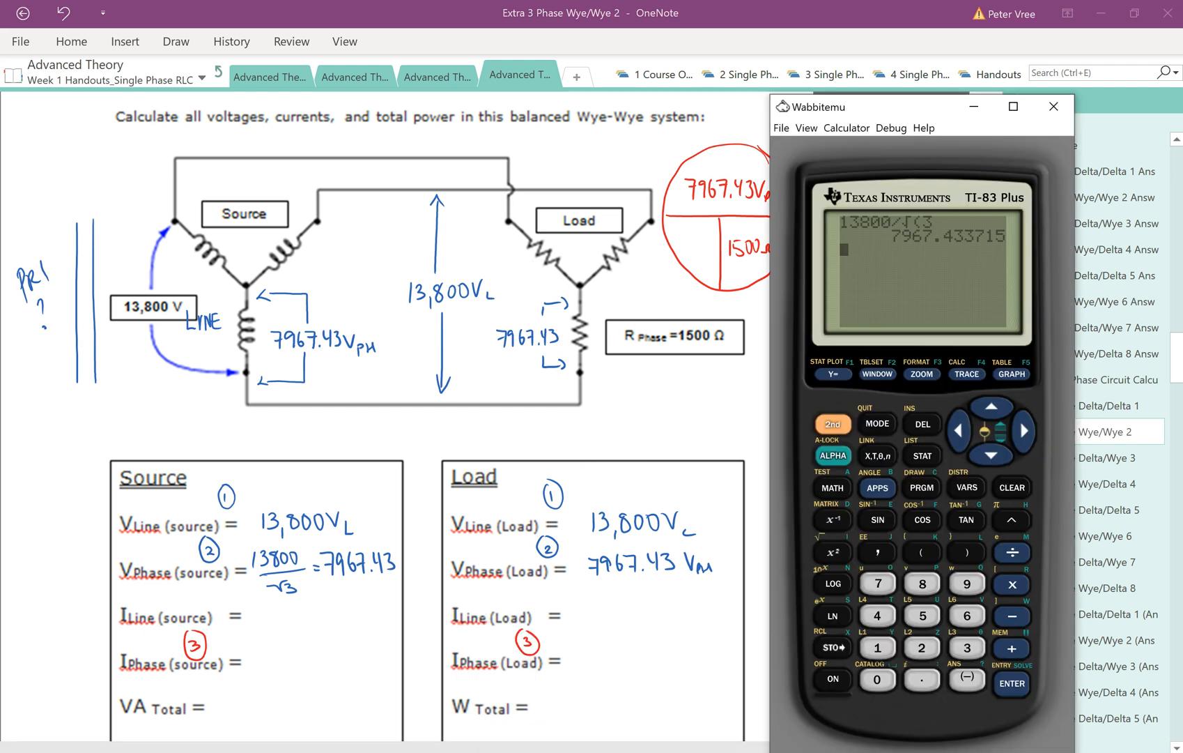
# Step: Clear the calculator and divide 7967.43 by 1500 to get the 5.311 A phase current
pyautogui.click(1012, 487)
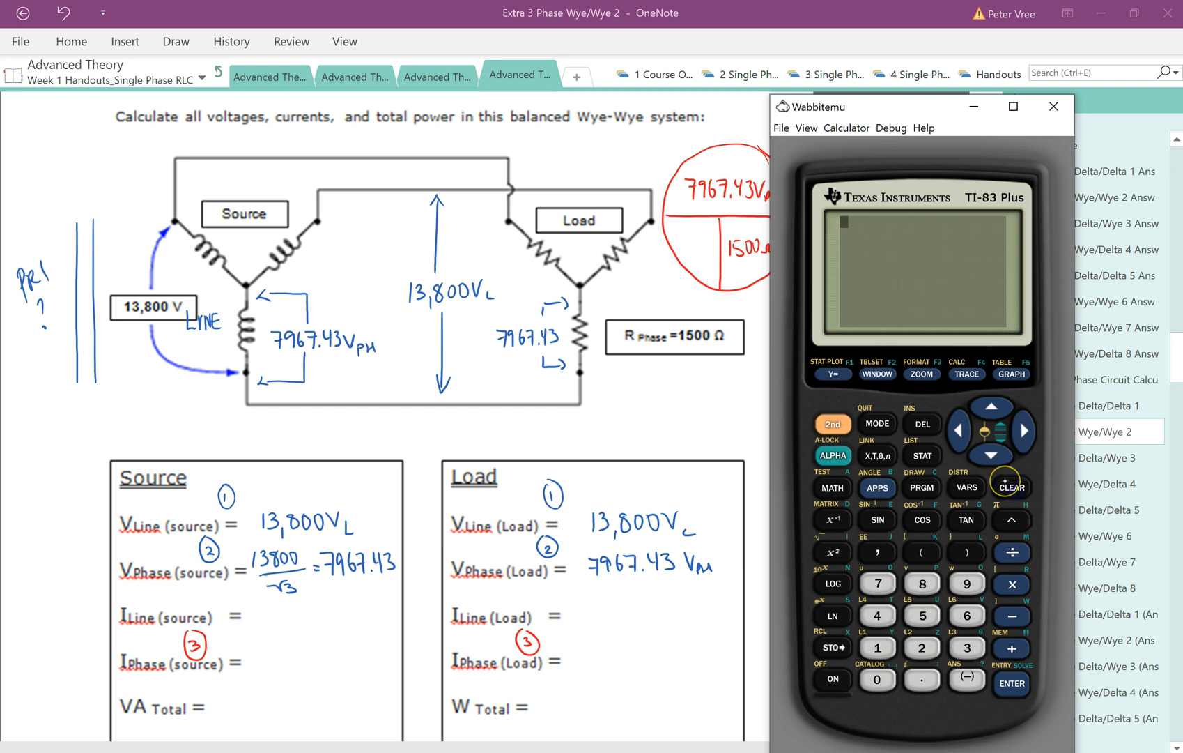
pyautogui.click(877, 583)
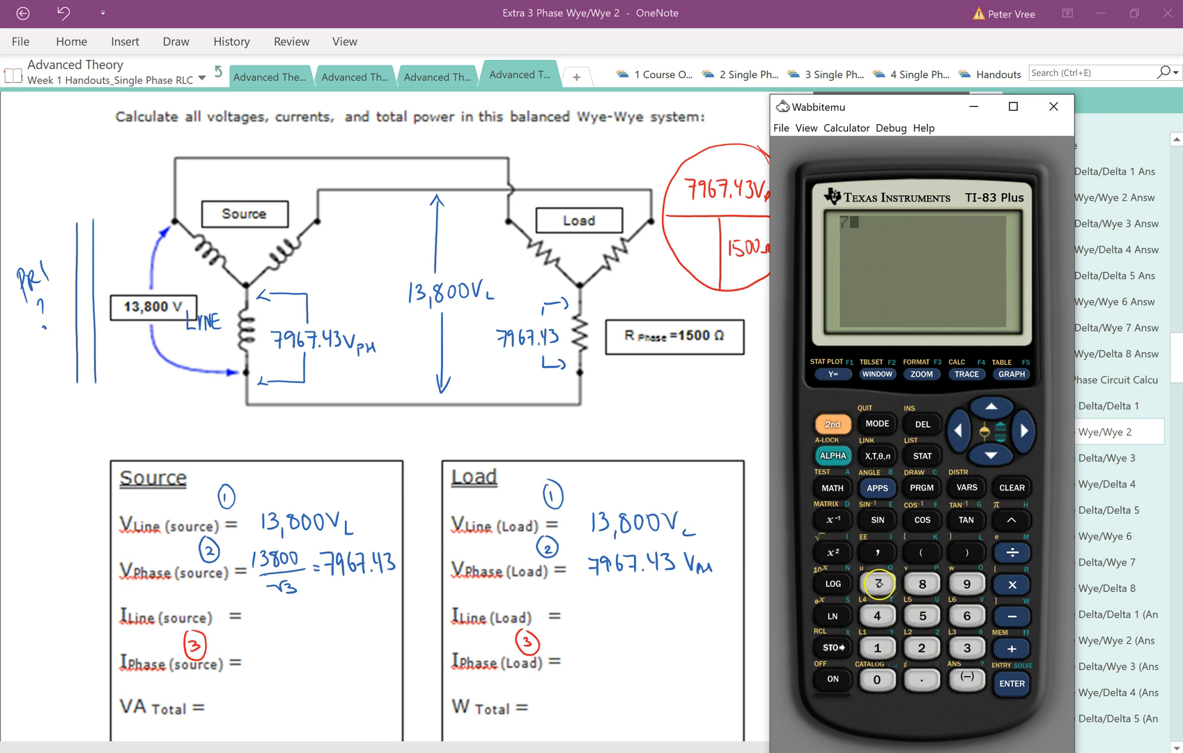
pyautogui.click(878, 583)
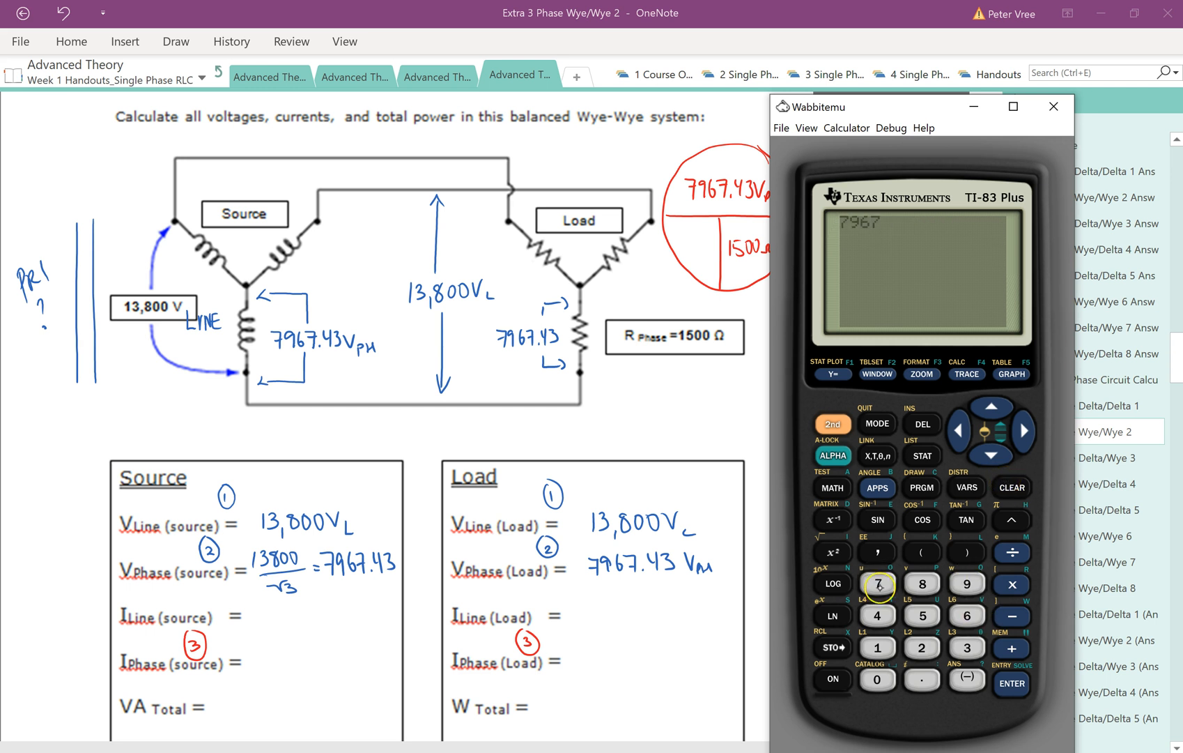
pyautogui.click(967, 646)
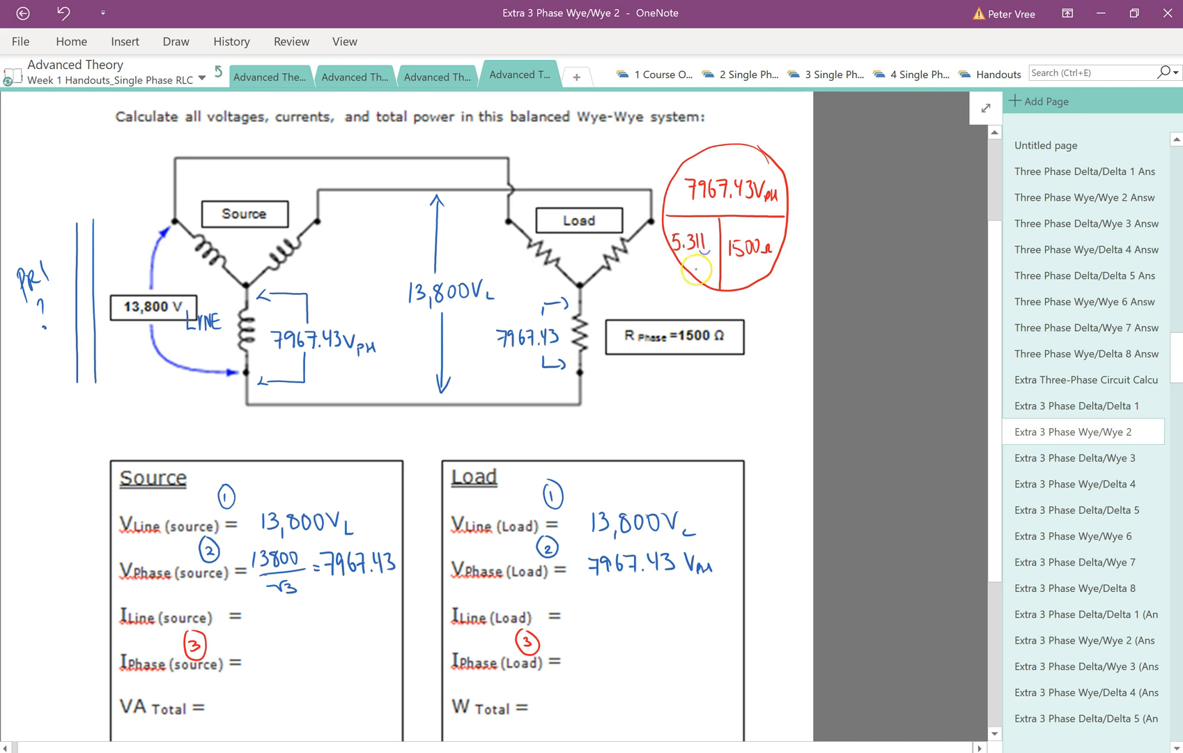
pyautogui.moveTo(600, 291); pyautogui.dragTo(661, 291)
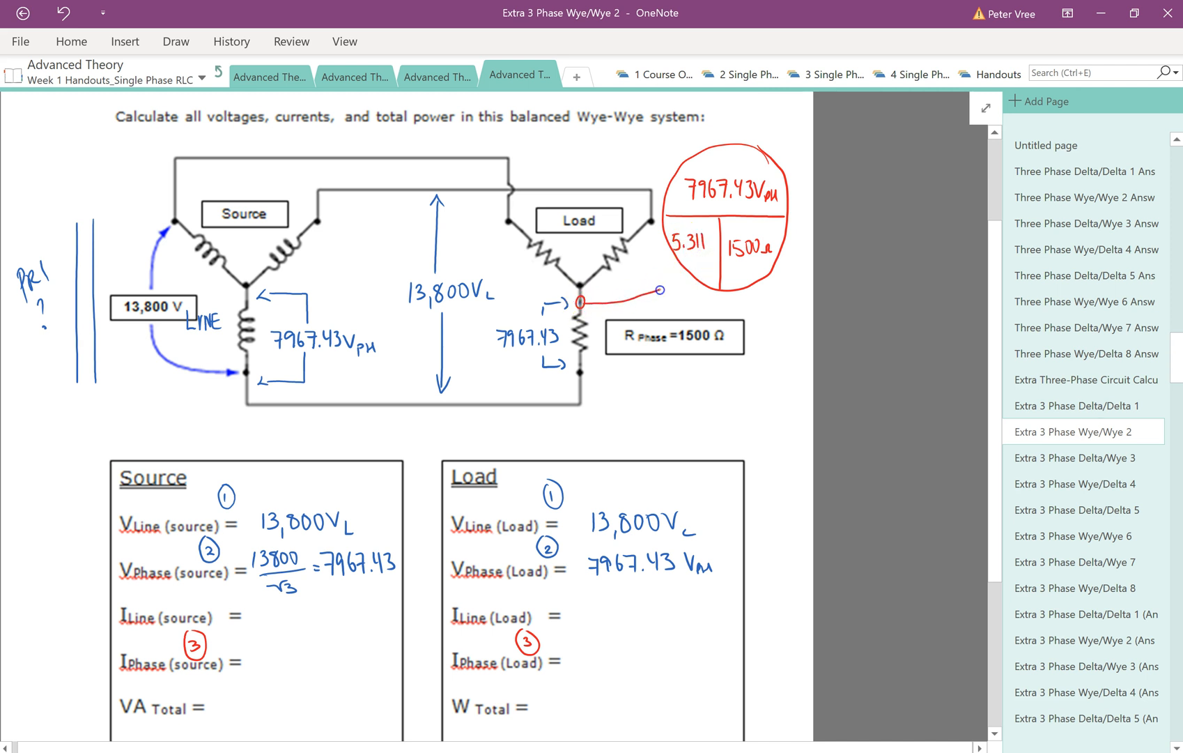
# Step: Write 5.311 A_ph as source and load phase currents and 5.311 A_L as both line currents
pyautogui.click(579, 653)
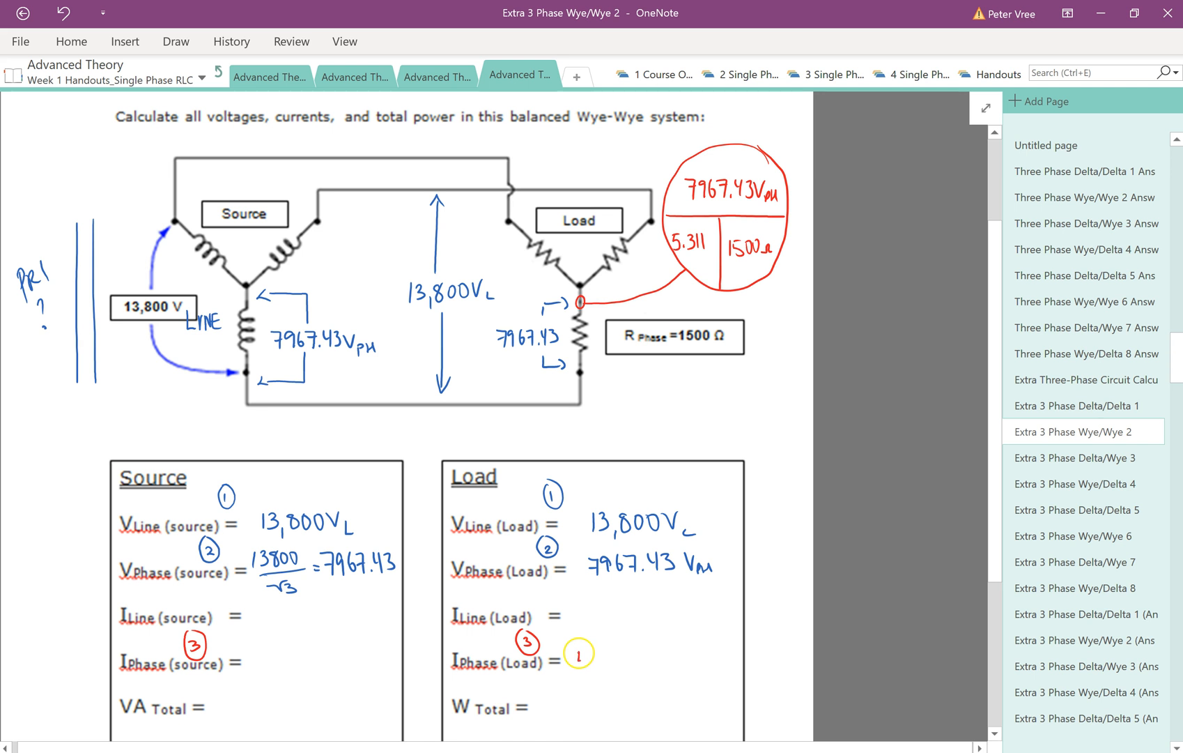
pyautogui.write('5.311 Amp')
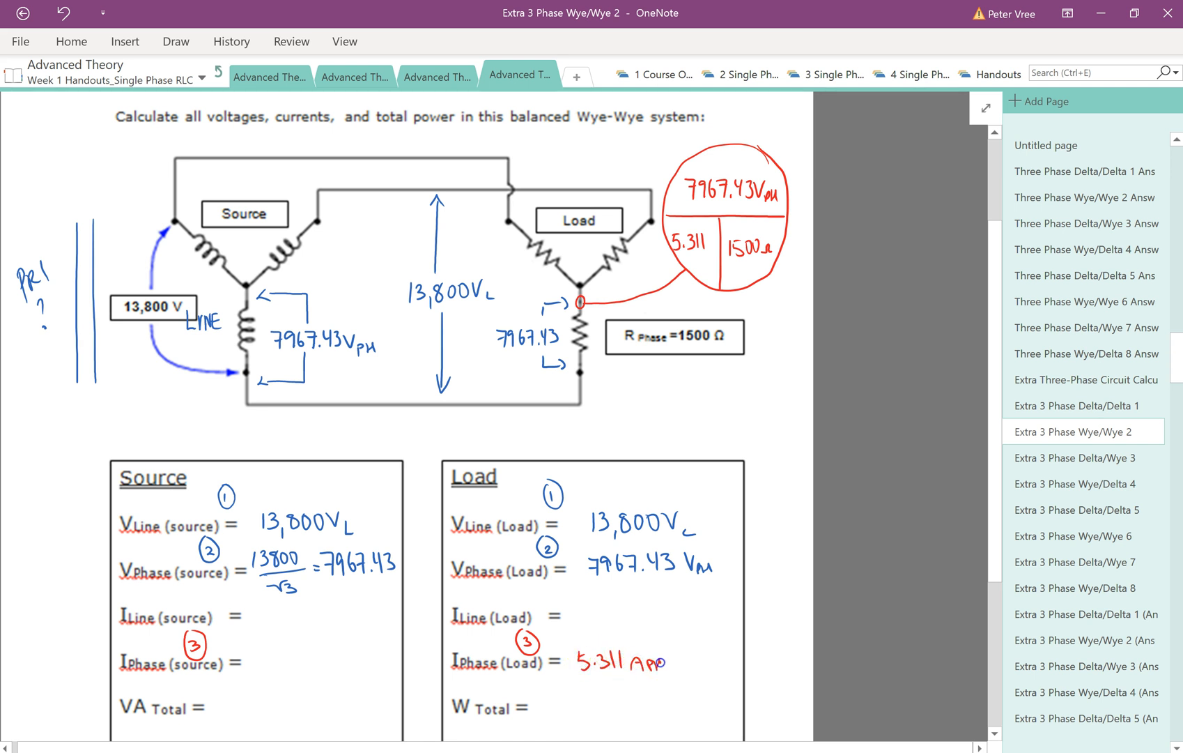
pyautogui.write('5')
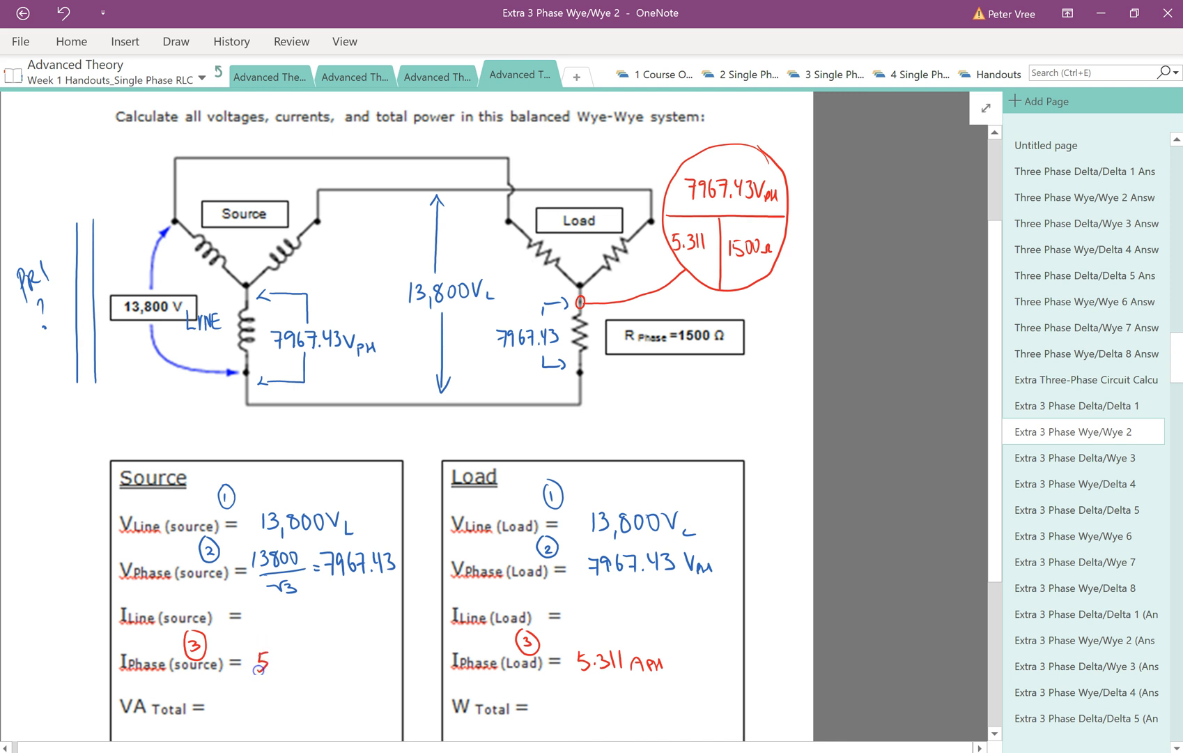
pyautogui.write('5.311 APH')
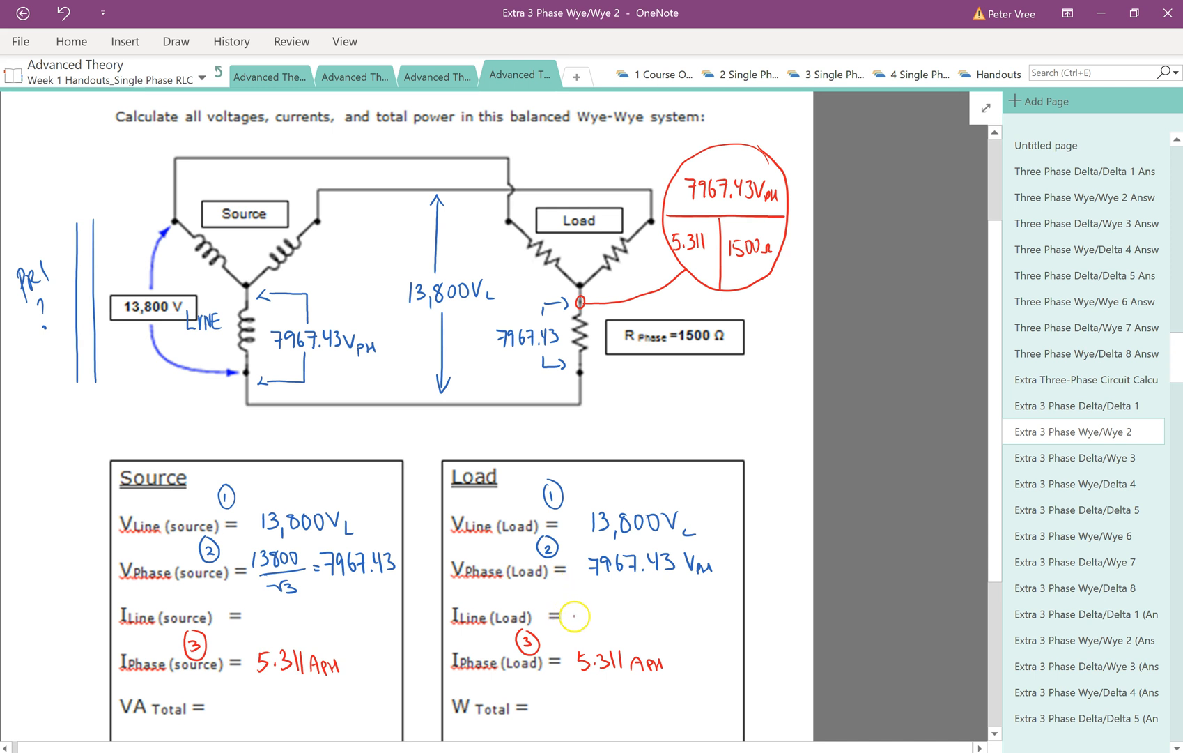
pyautogui.write('Iϕ')
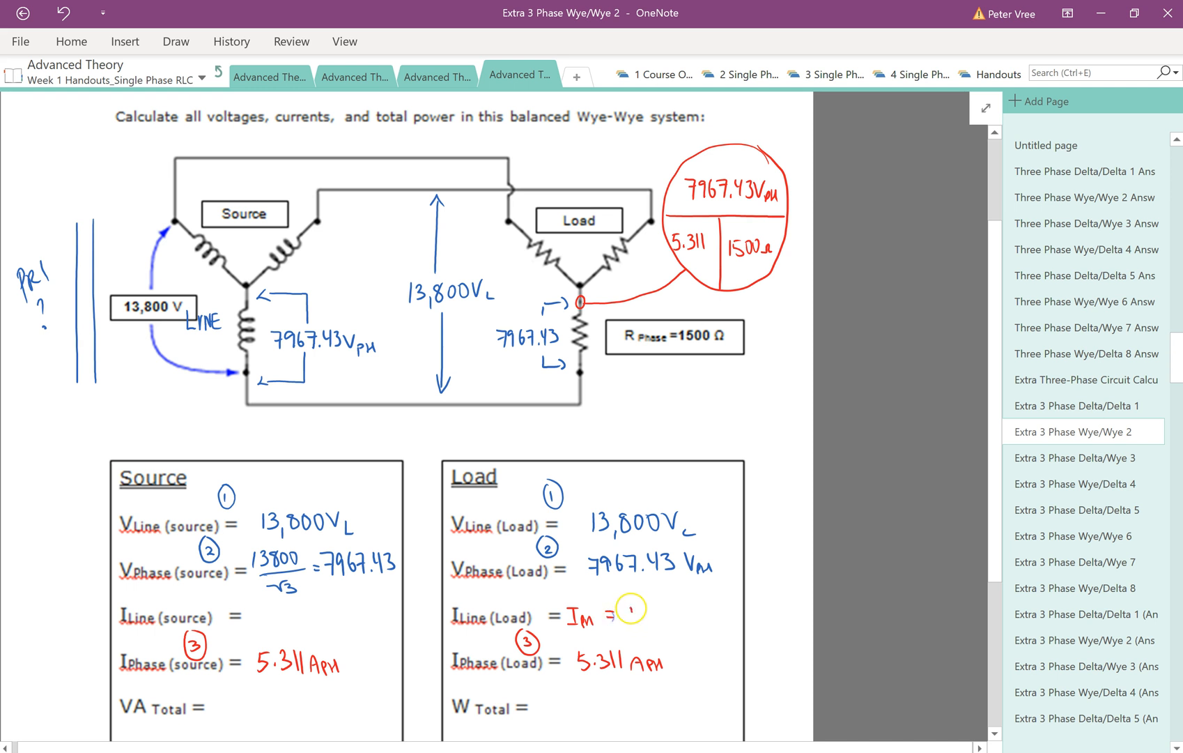
pyautogui.write('5.31')
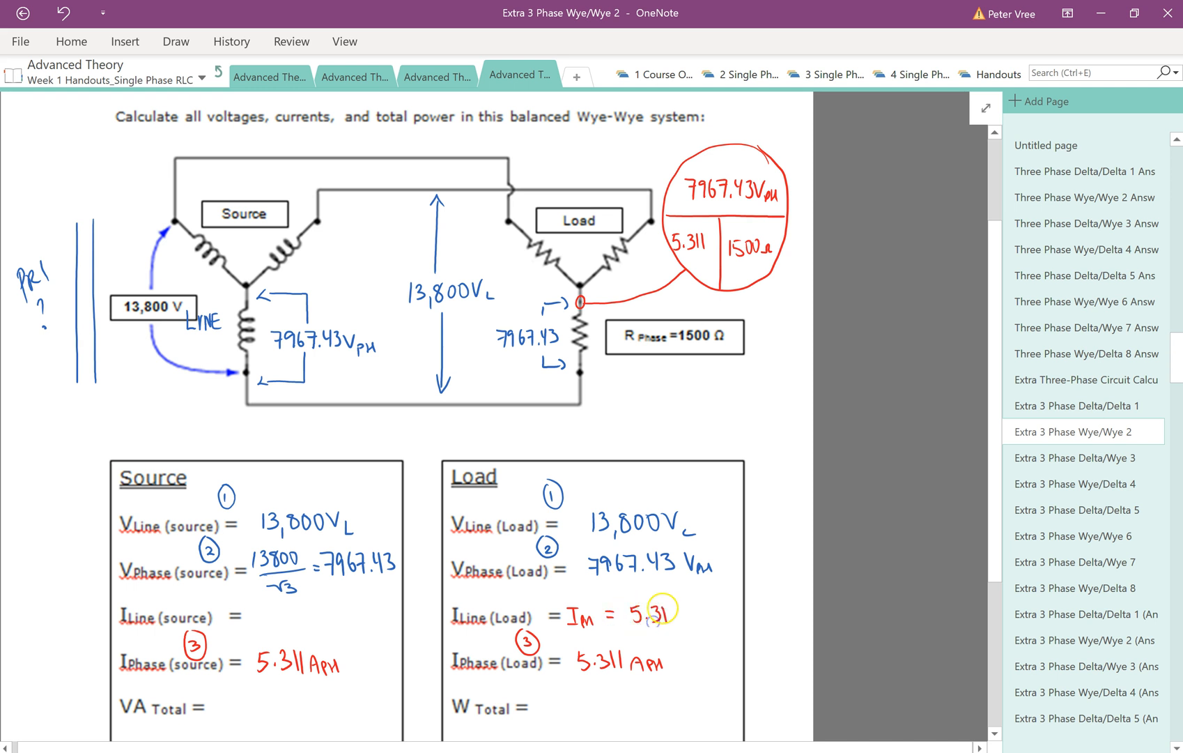
pyautogui.write('A_L')
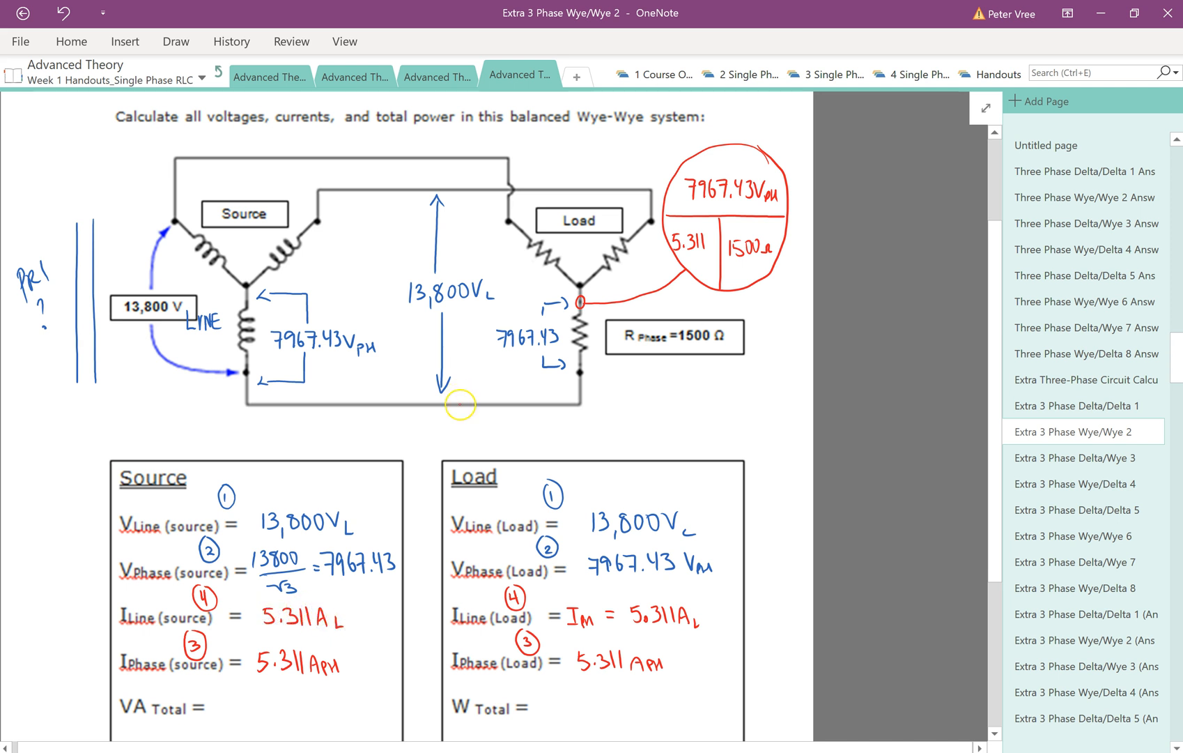
# Step: Label both bottom line wires 5.311 A_L and the source winding 5.311 A_ph on the diagram
pyautogui.moveTo(502, 407); pyautogui.dragTo(528, 430)
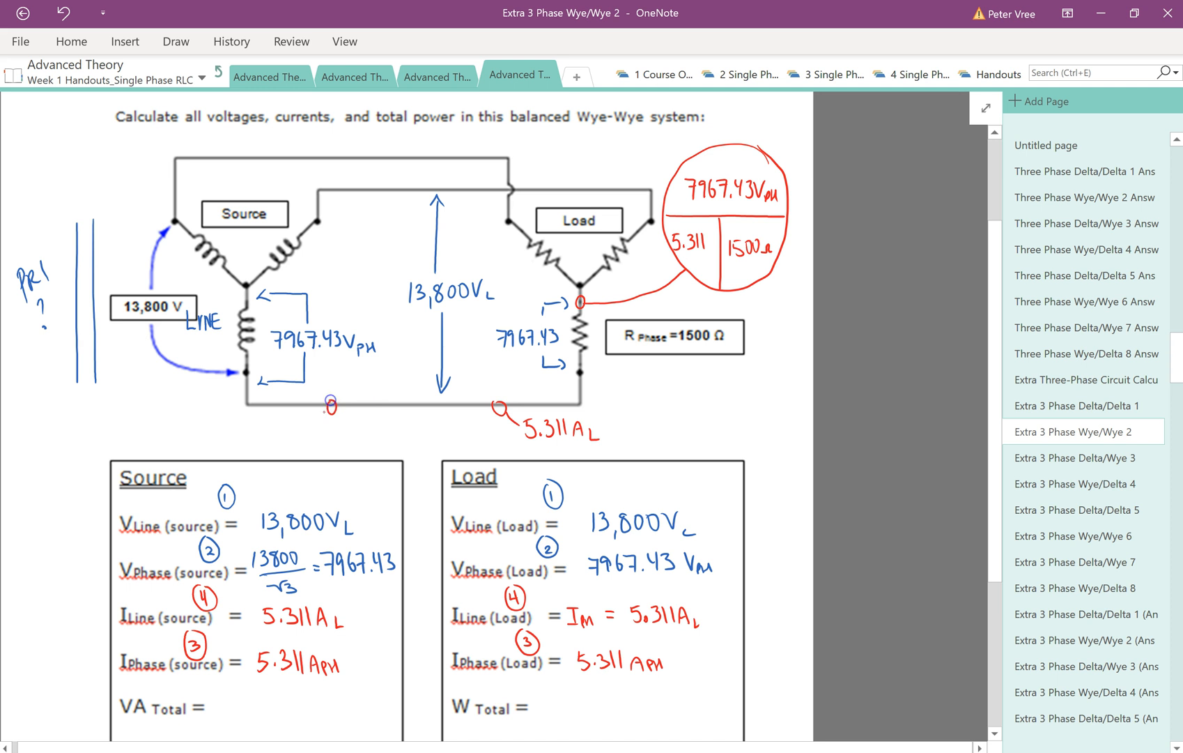
pyautogui.write('5o')
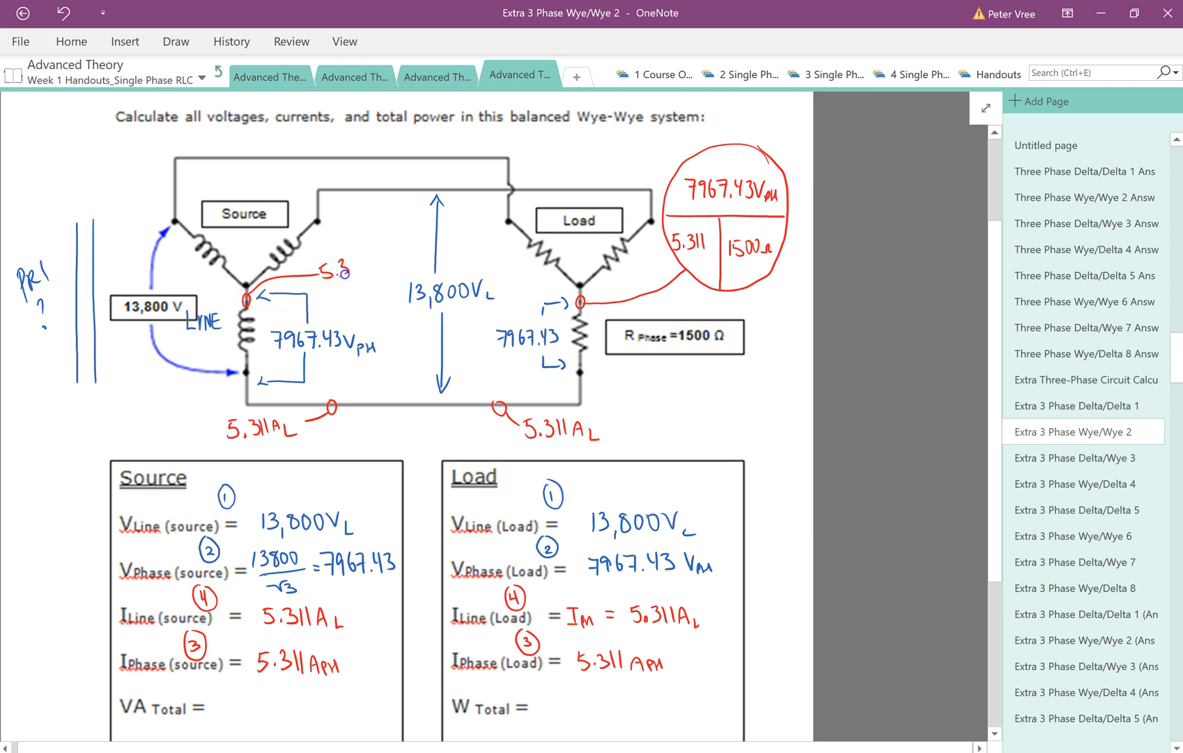
pyautogui.write('5.311 AØ')
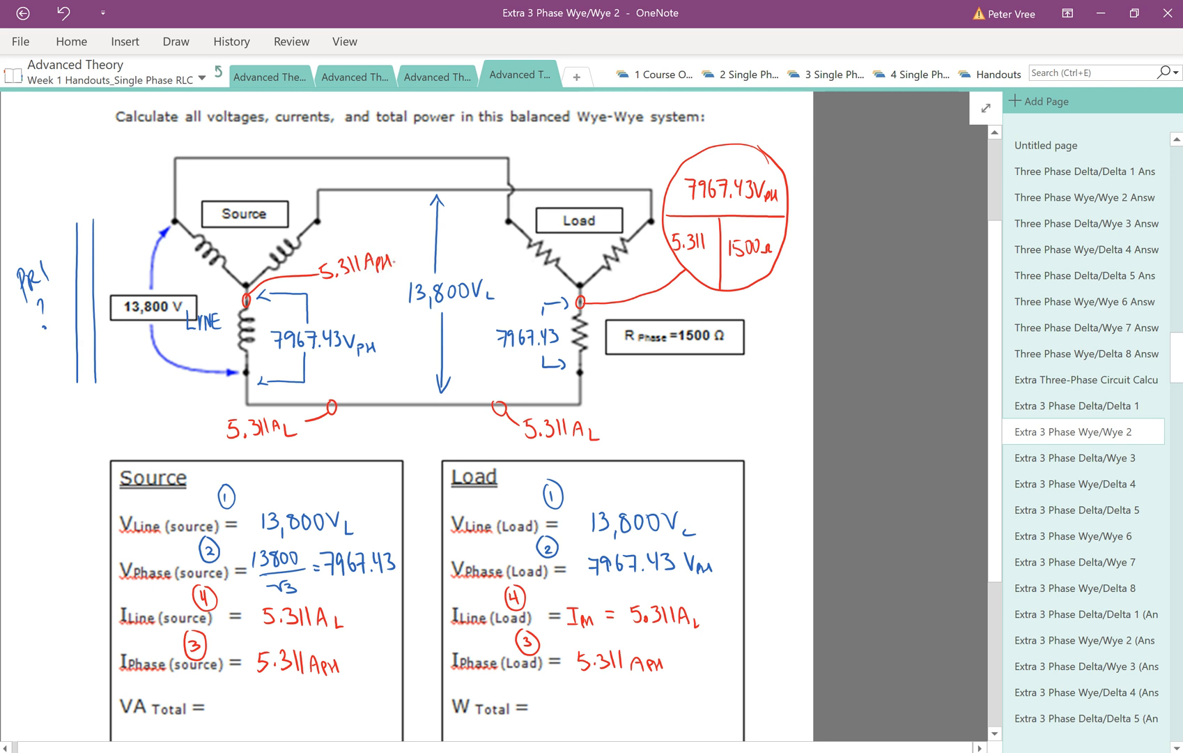
pyautogui.click(176, 42)
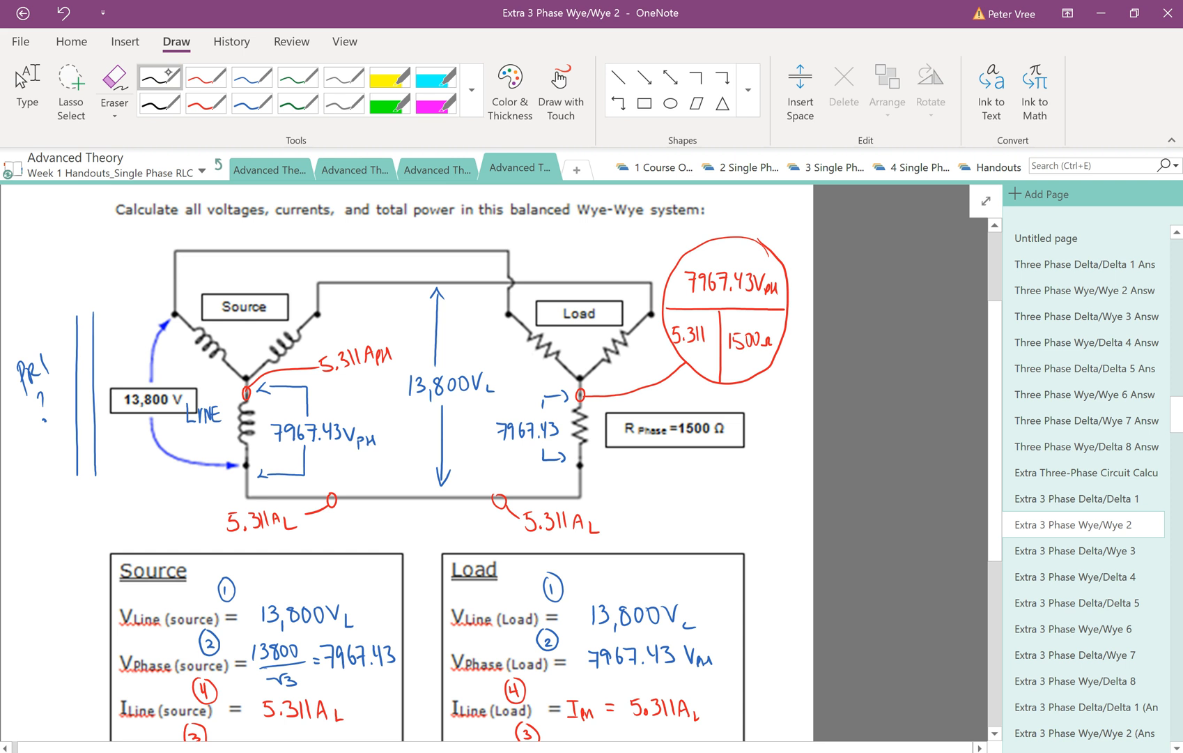
# Step: With the black pen, write W Total = V_L × I_L × √3 = 13800 × 5.311 × √3 for the load
pyautogui.scroll(-3)
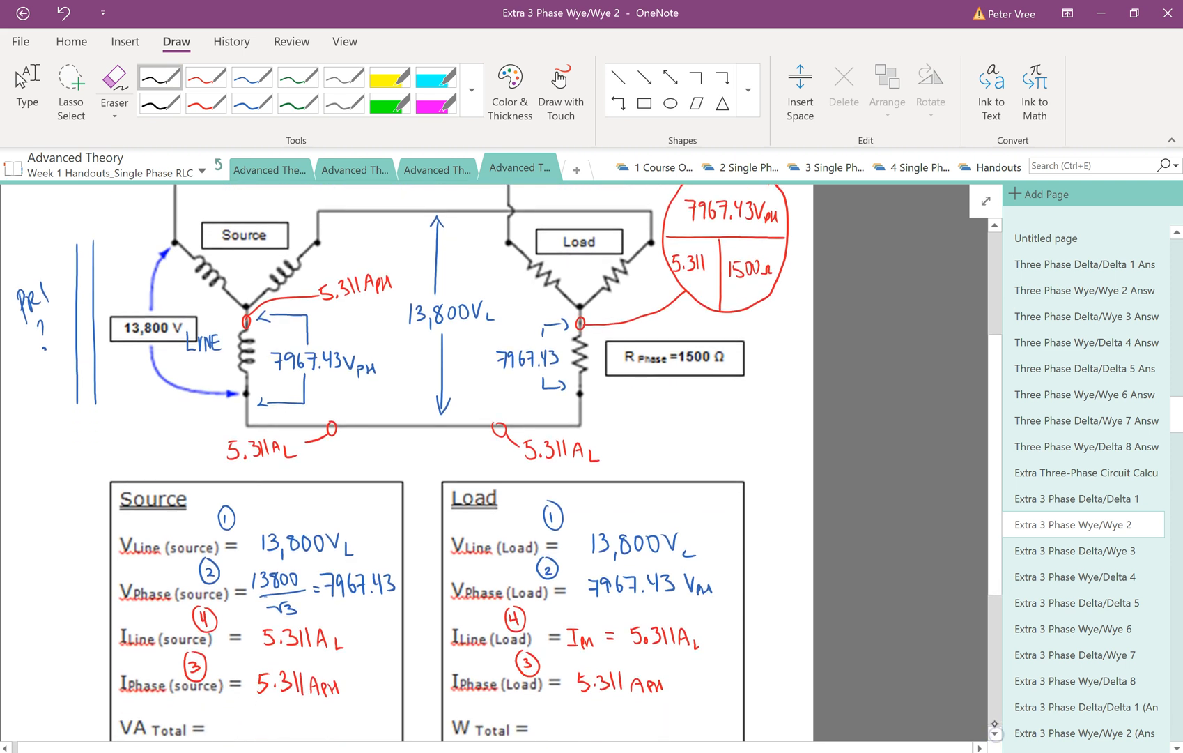
pyautogui.scroll(-3)
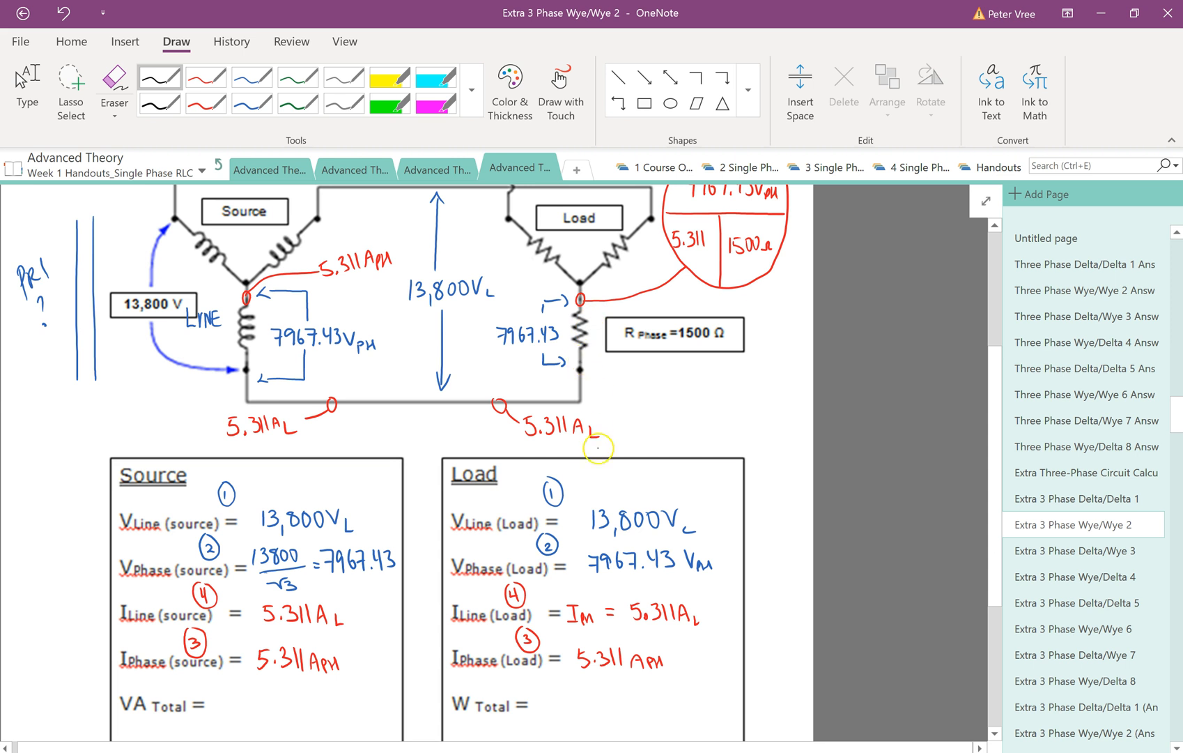
pyautogui.moveTo(574, 306); pyautogui.dragTo(577, 359)
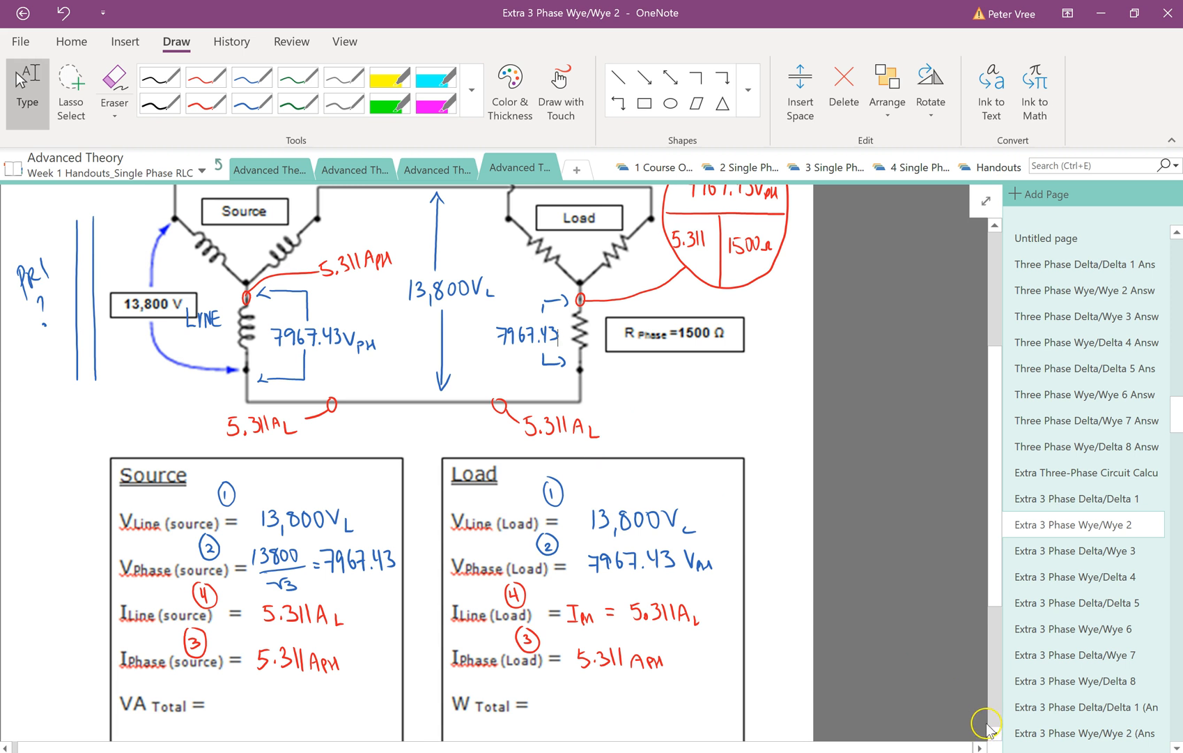
pyautogui.moveTo(994, 733)
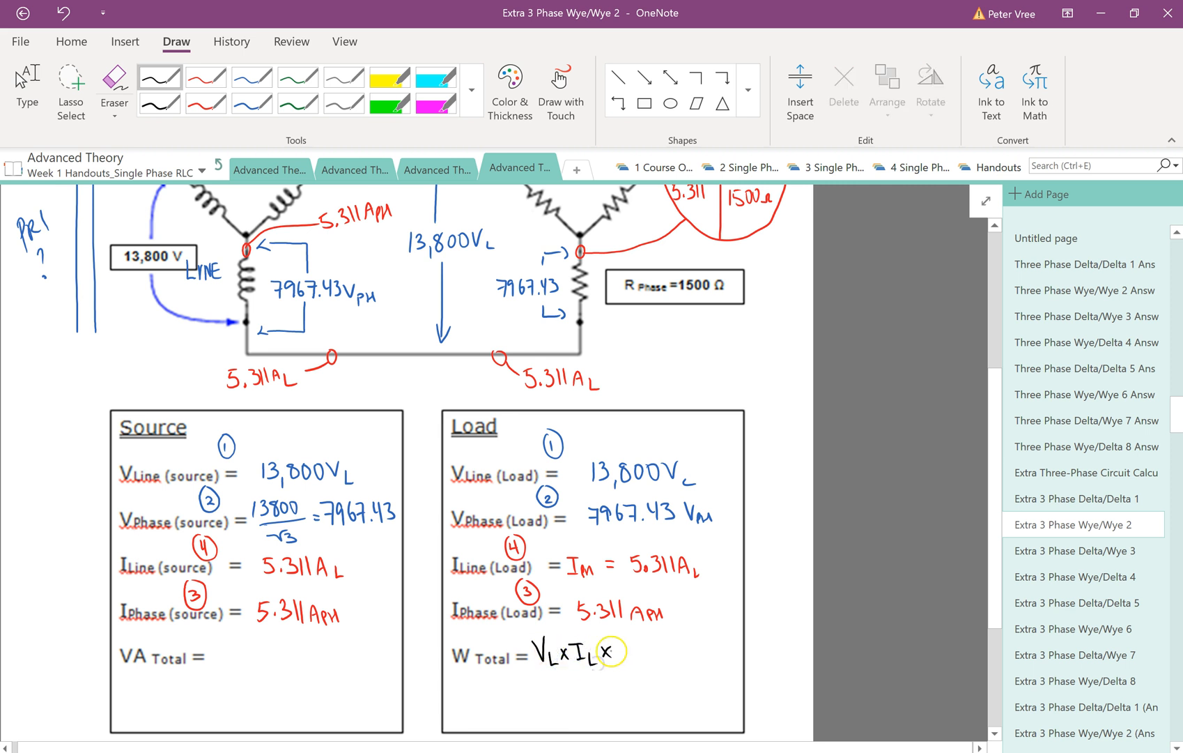
pyautogui.moveTo(611, 654); pyautogui.dragTo(642, 654)
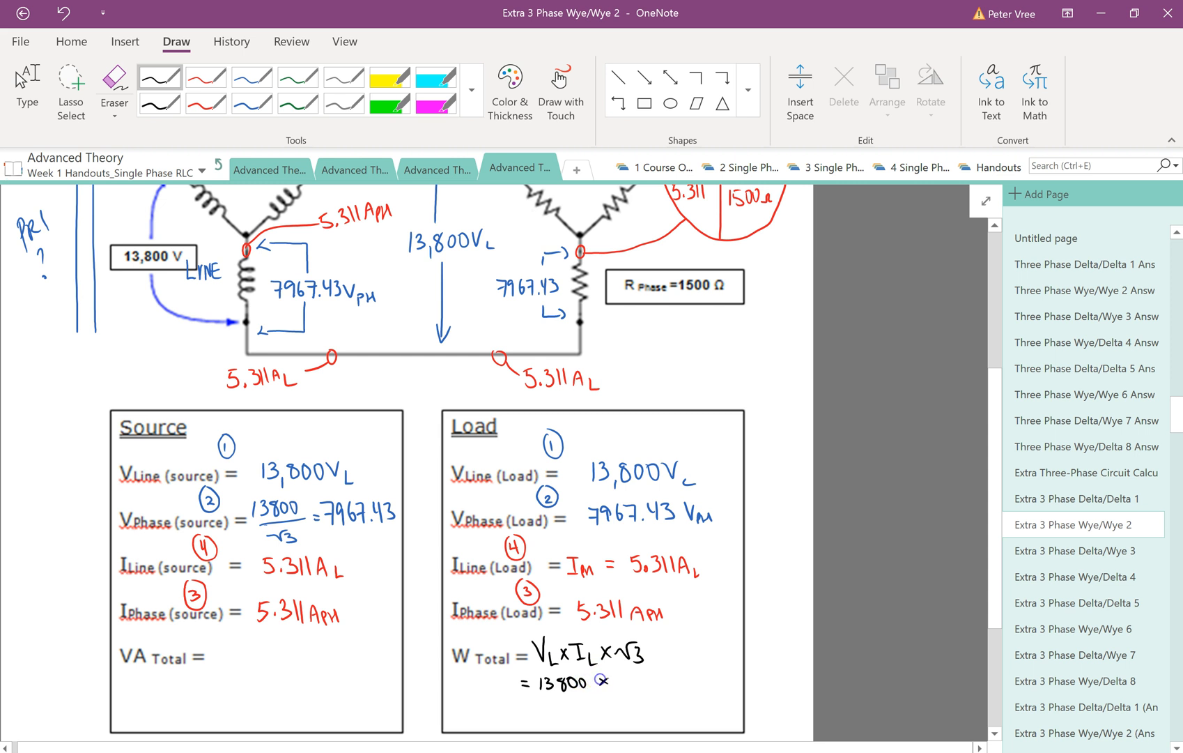
pyautogui.write('× 50')
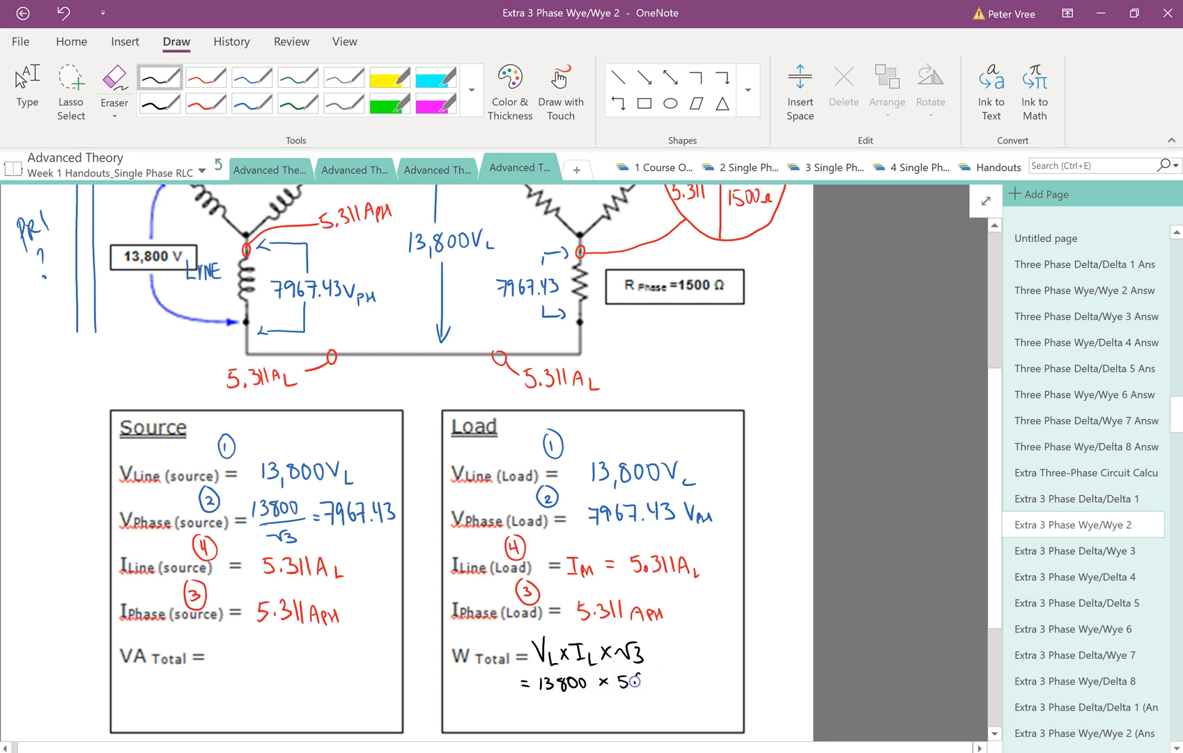
pyautogui.write('5.311×√3')
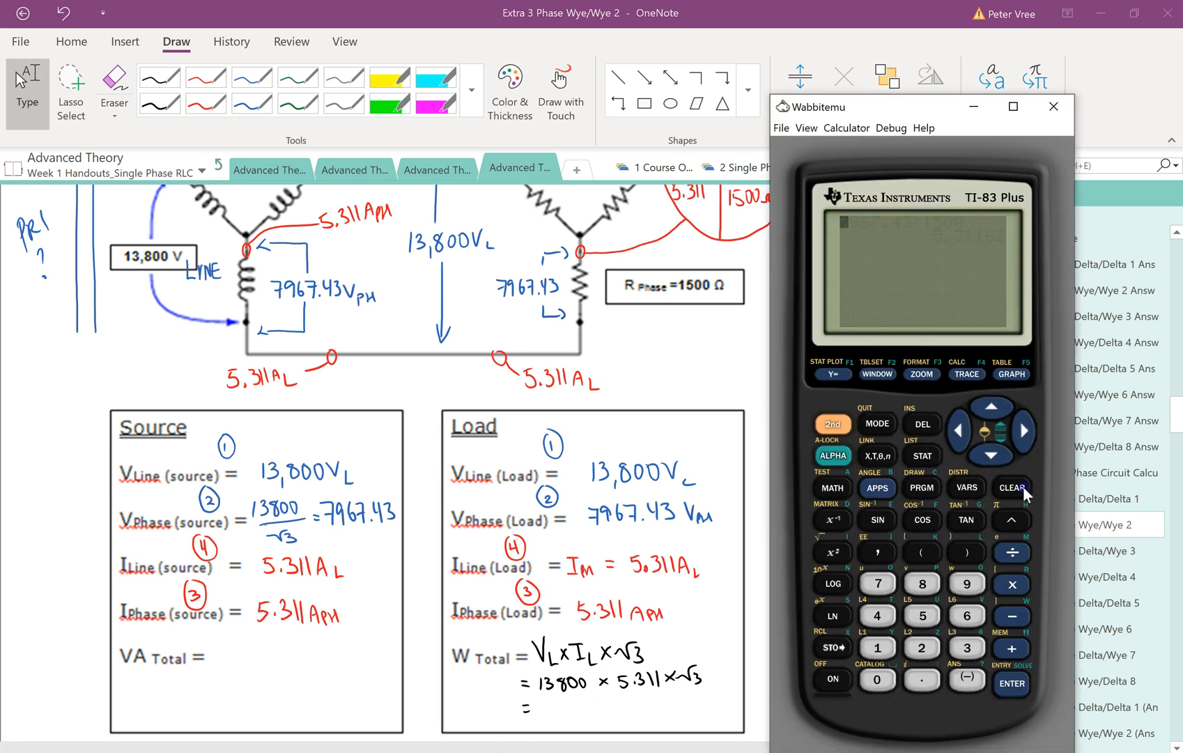
# Step: Clear the calculator and evaluate 13800 × 5.311 × √(3) for the total power
pyautogui.click(1010, 487)
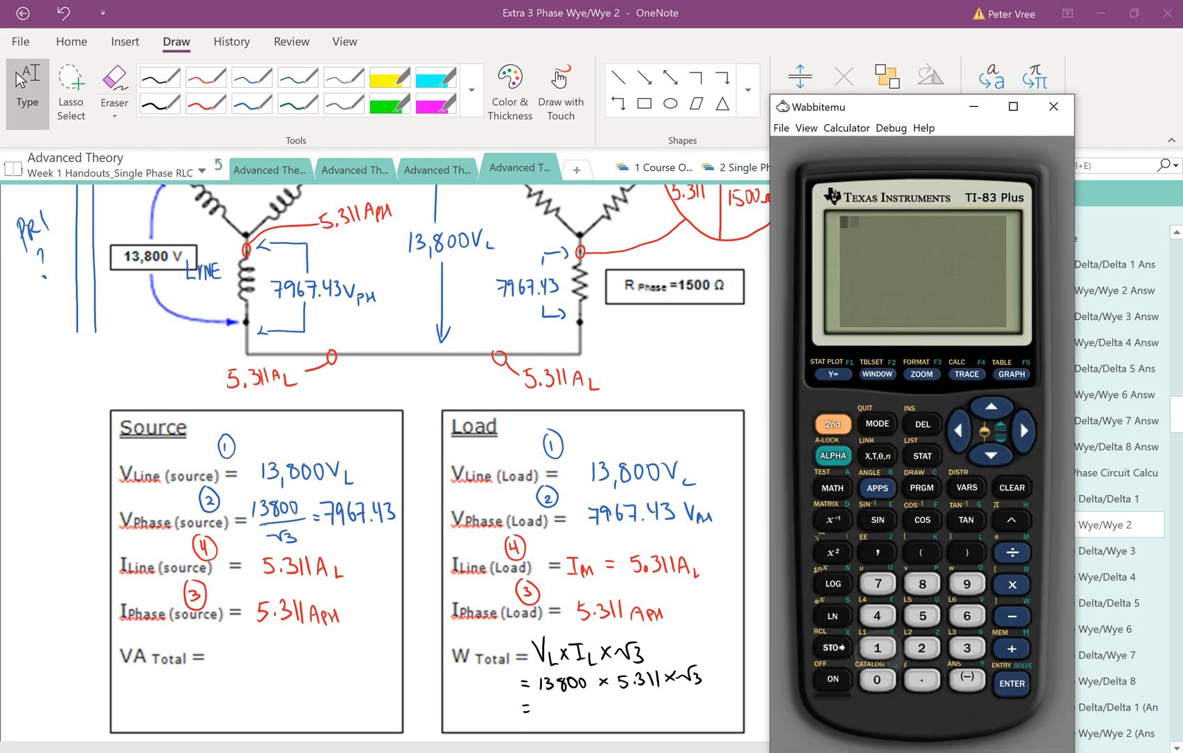
pyautogui.click(877, 683)
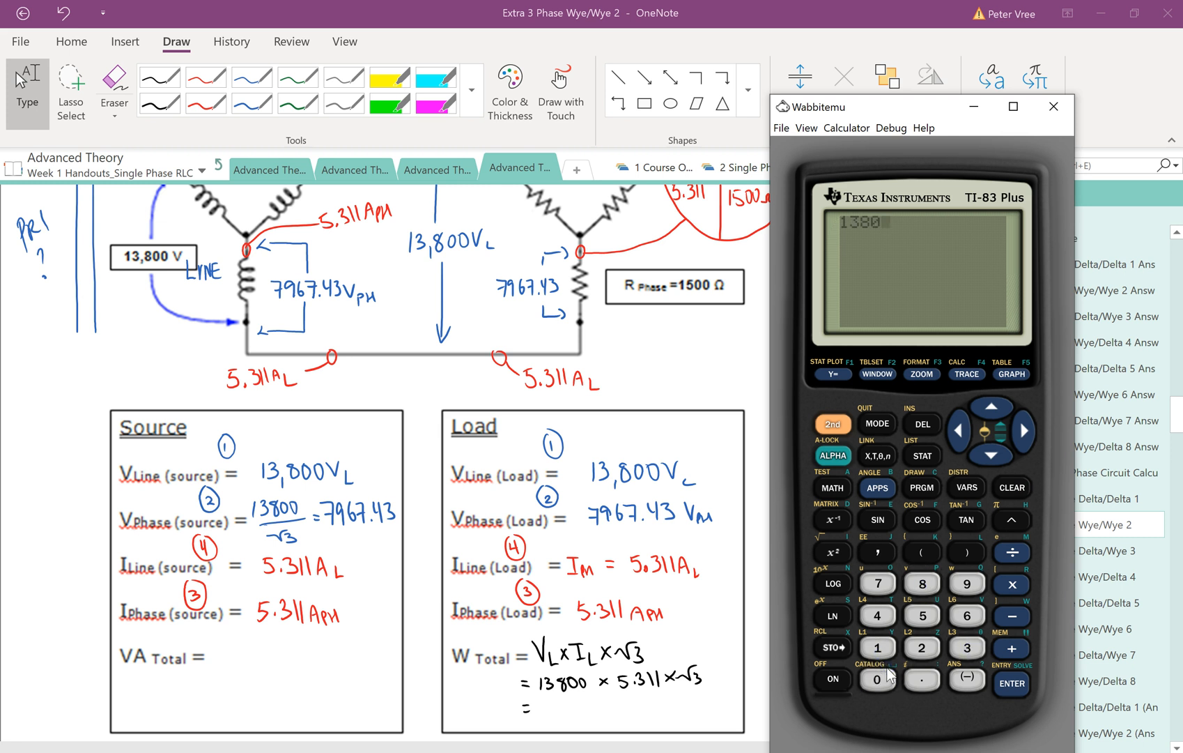
pyautogui.click(877, 683)
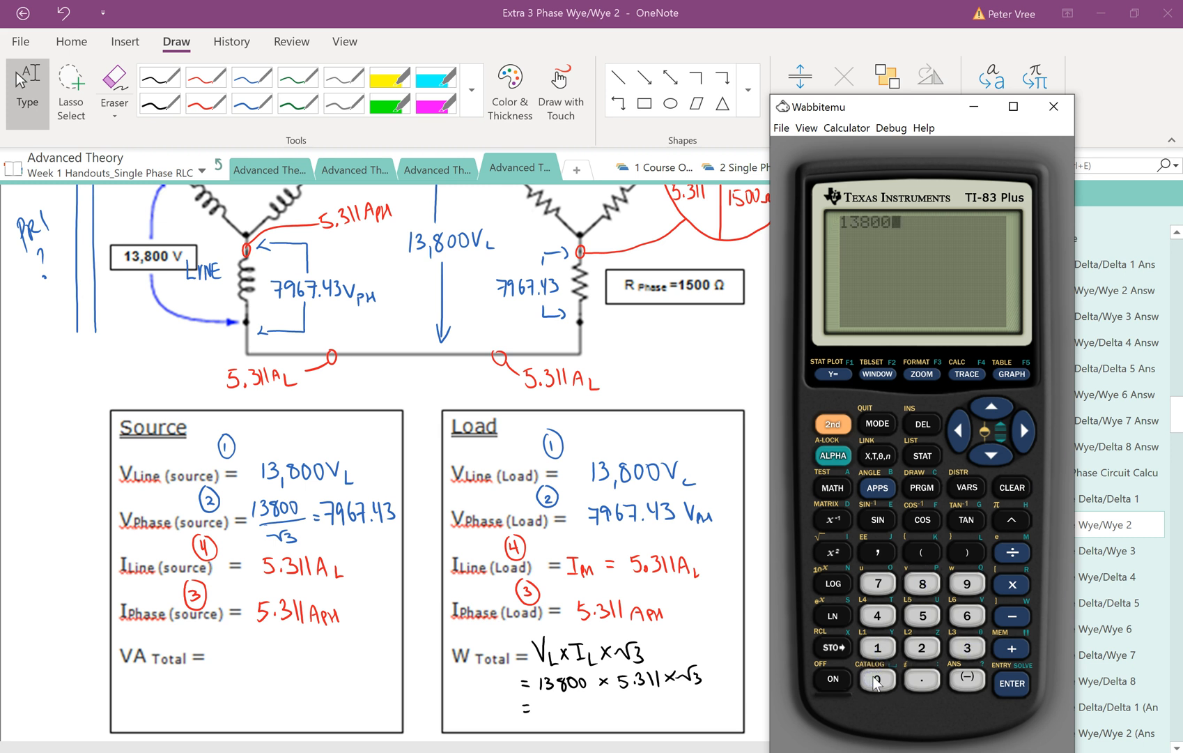
pyautogui.click(921, 614)
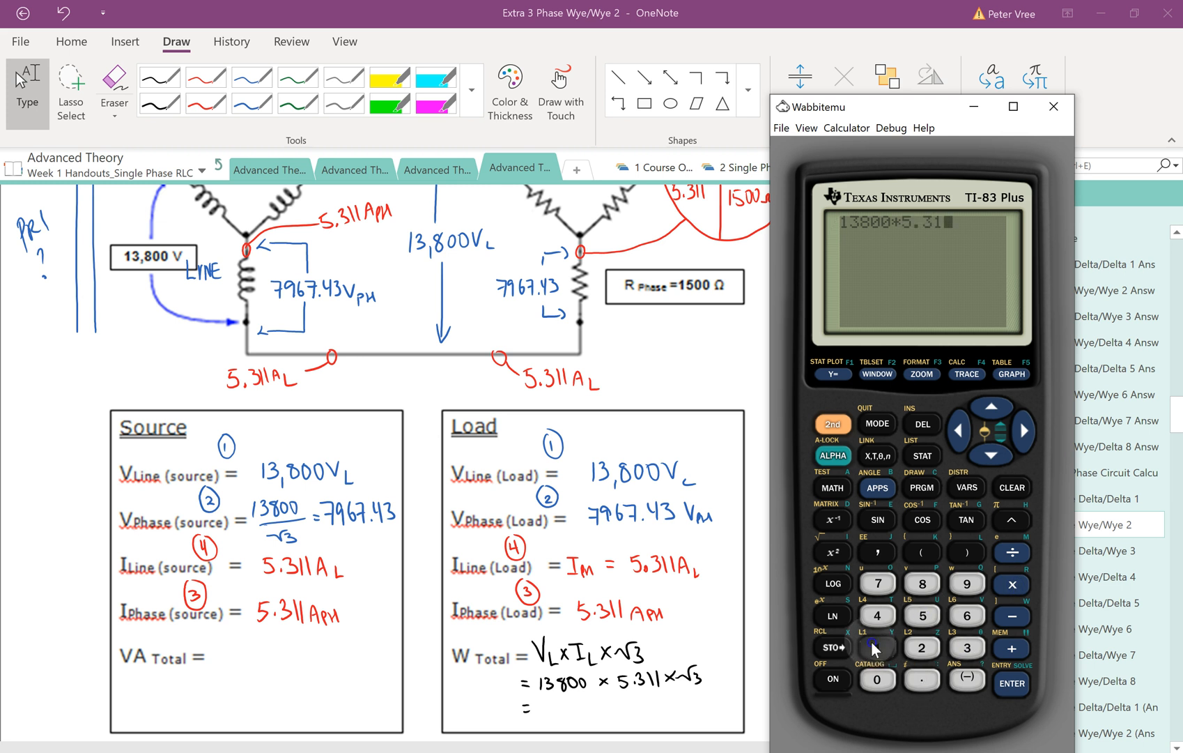
pyautogui.click(1010, 583)
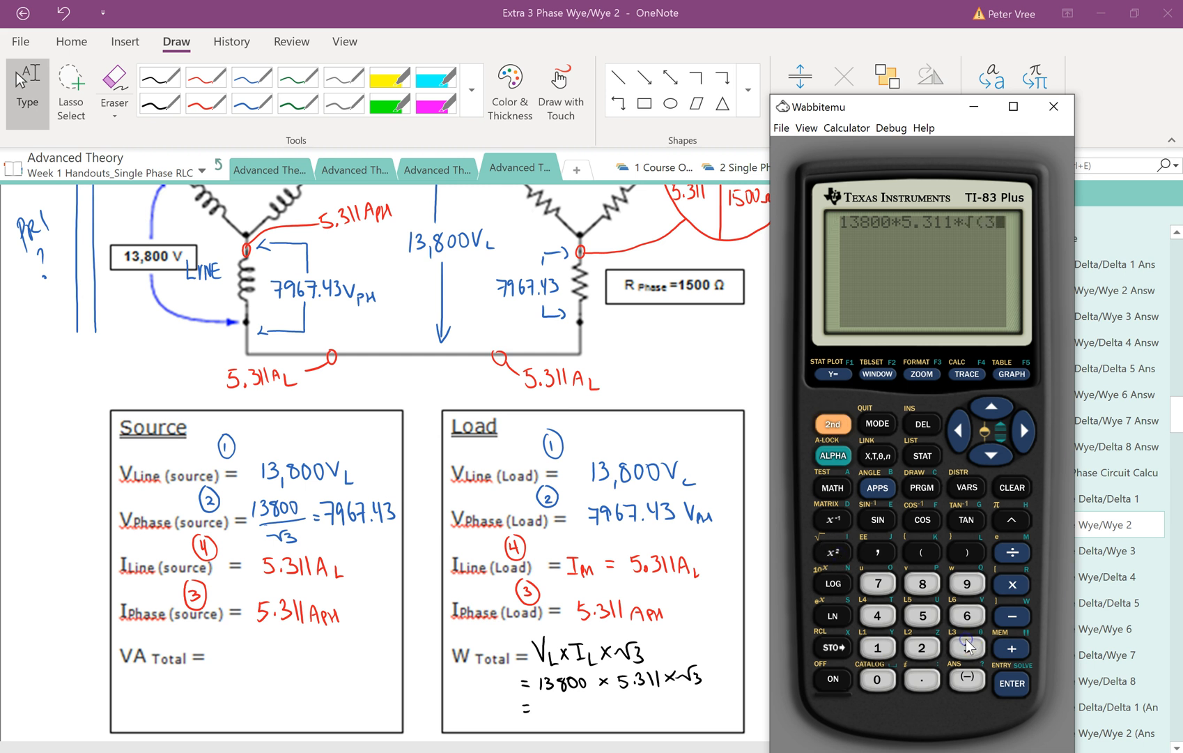
pyautogui.click(1011, 683)
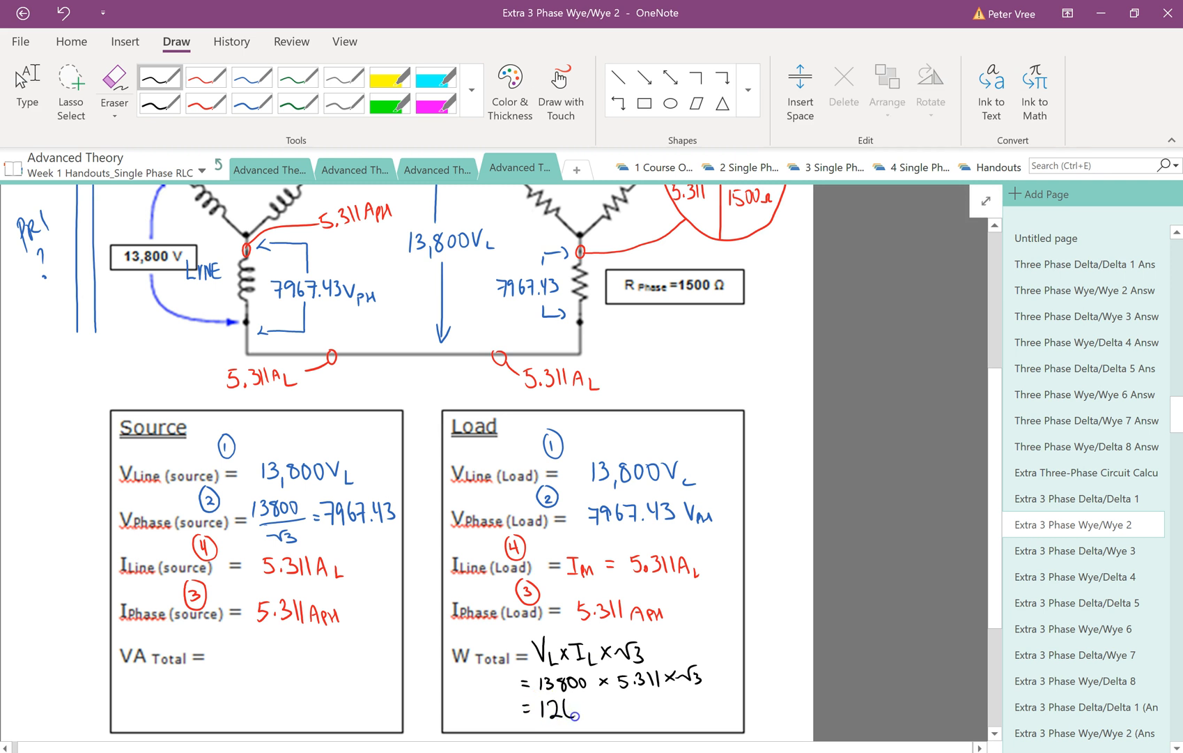
# Step: Write = 126945 W under the W Total formula as the load's total power
pyautogui.write('945 W')
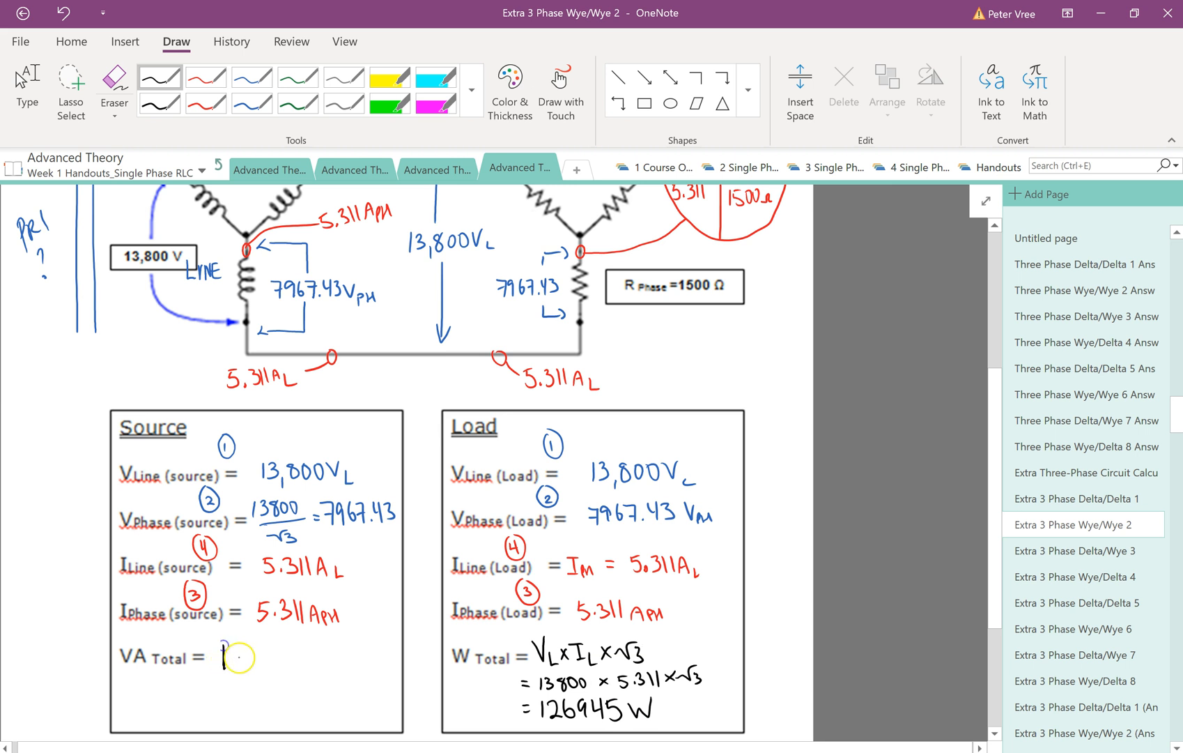
pyautogui.write('126945W')
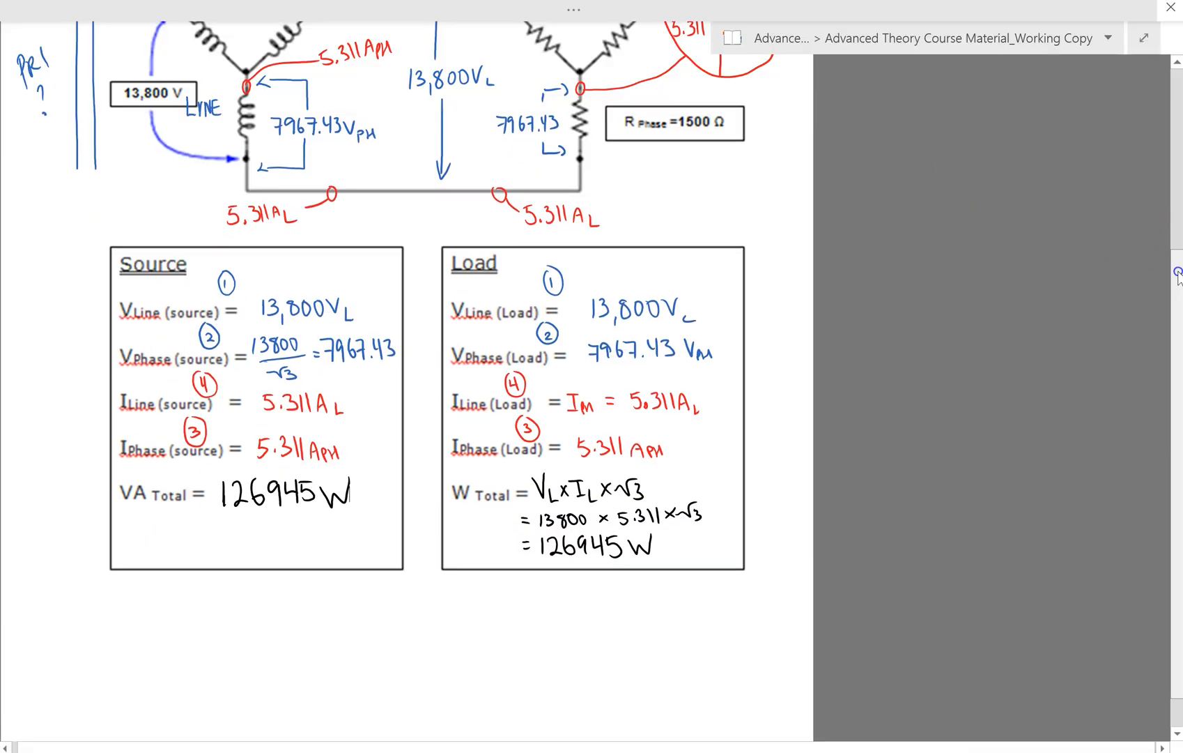
# Step: Record 126945 W beside VA Total and bring the whole completed worksheet into view
pyautogui.scroll(3)
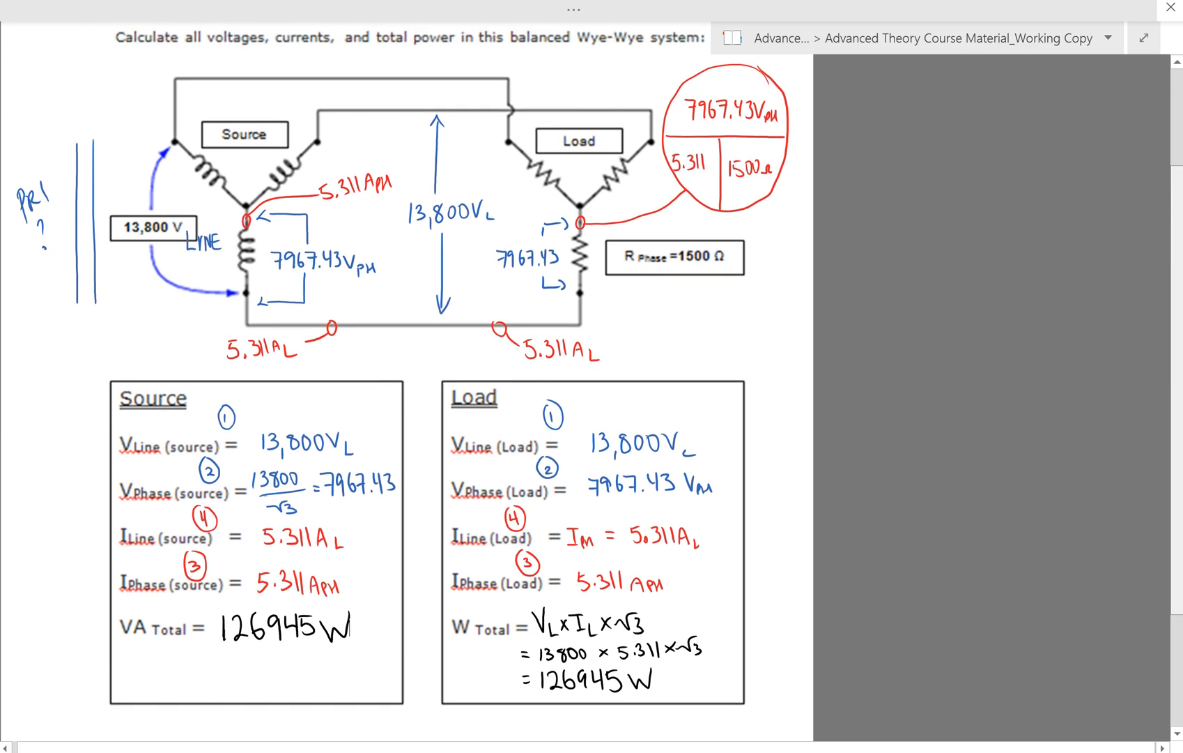